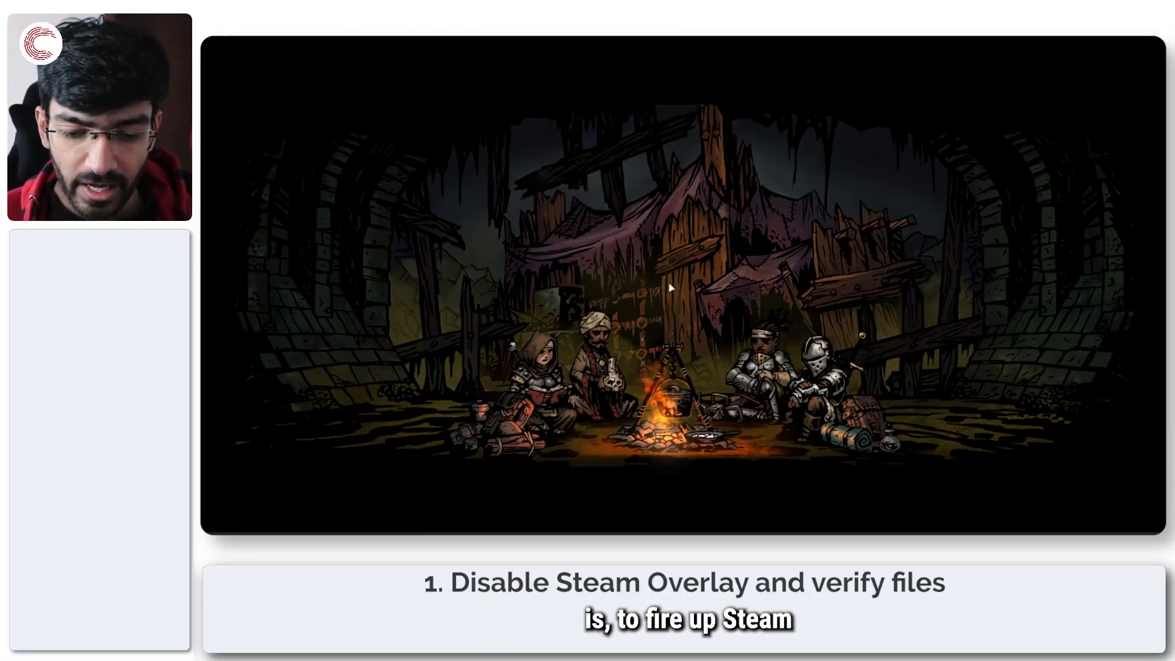
Launch Steam and open Marvel Rivals' Properties from the Library list.
{"action": "type", "text": "stema"}
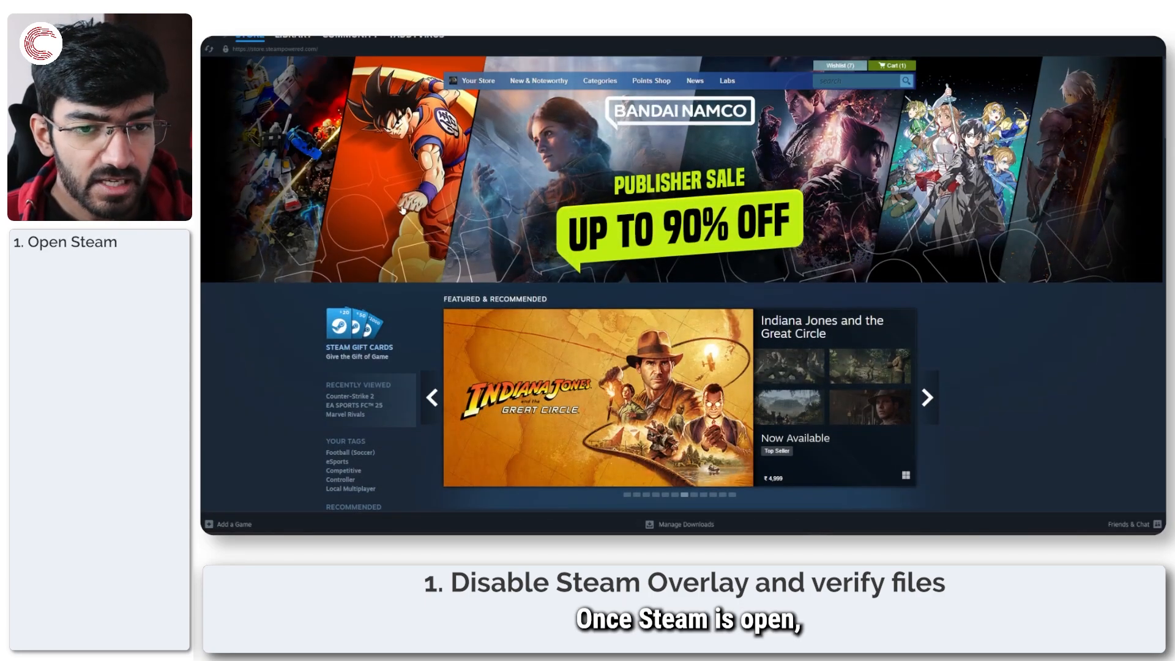
{"action": "left_click", "coordinate": [387, 54]}
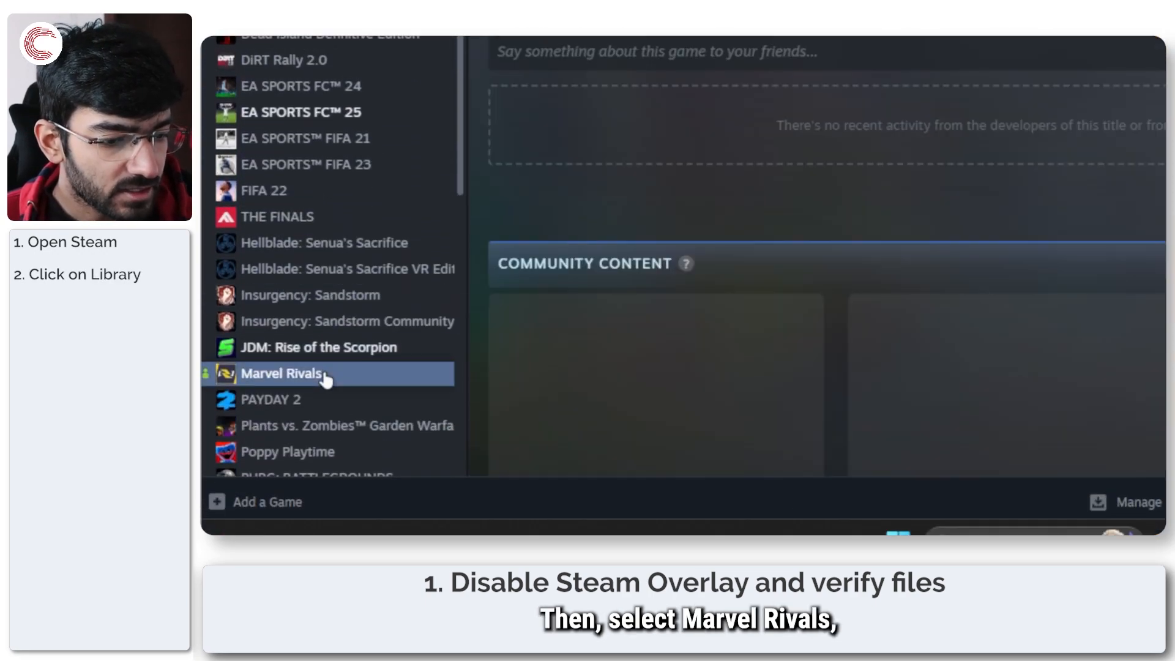
{"action": "right_click", "coordinate": [281, 373]}
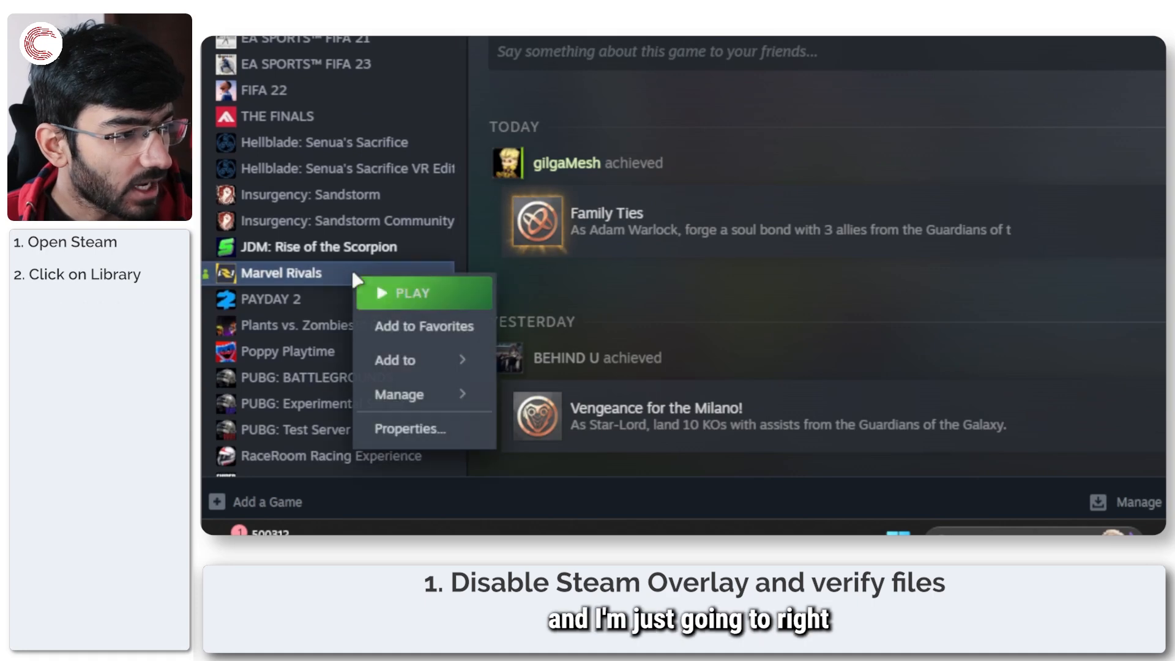
{"action": "mouse_move", "coordinate": [433, 437]}
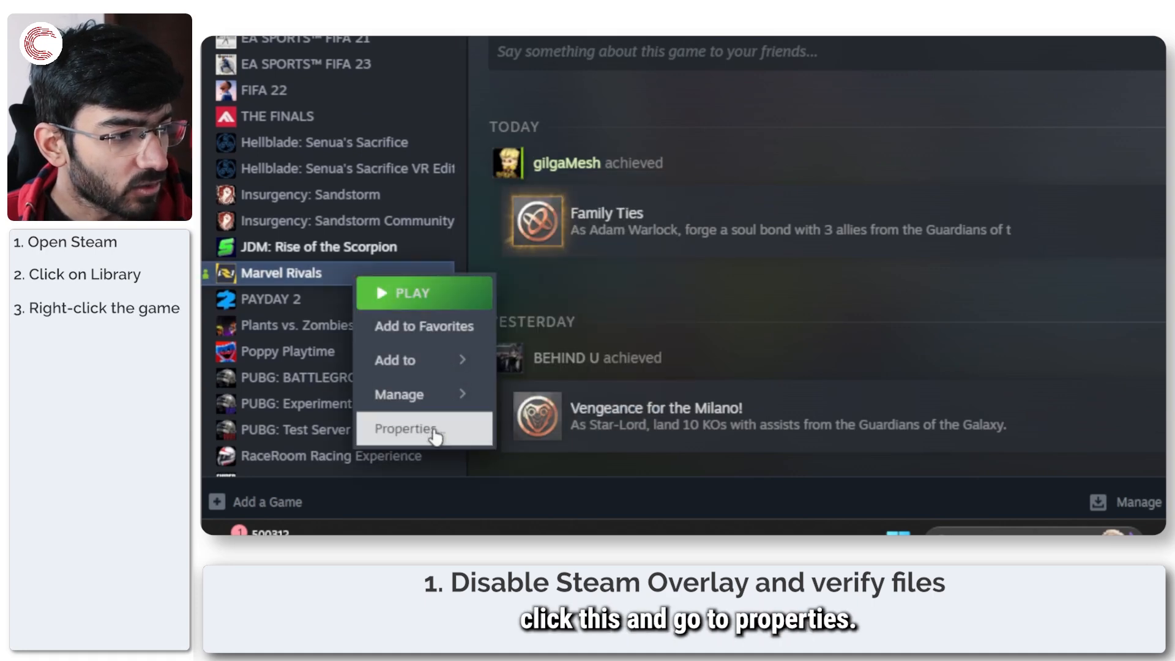
{"action": "left_click", "coordinate": [404, 428]}
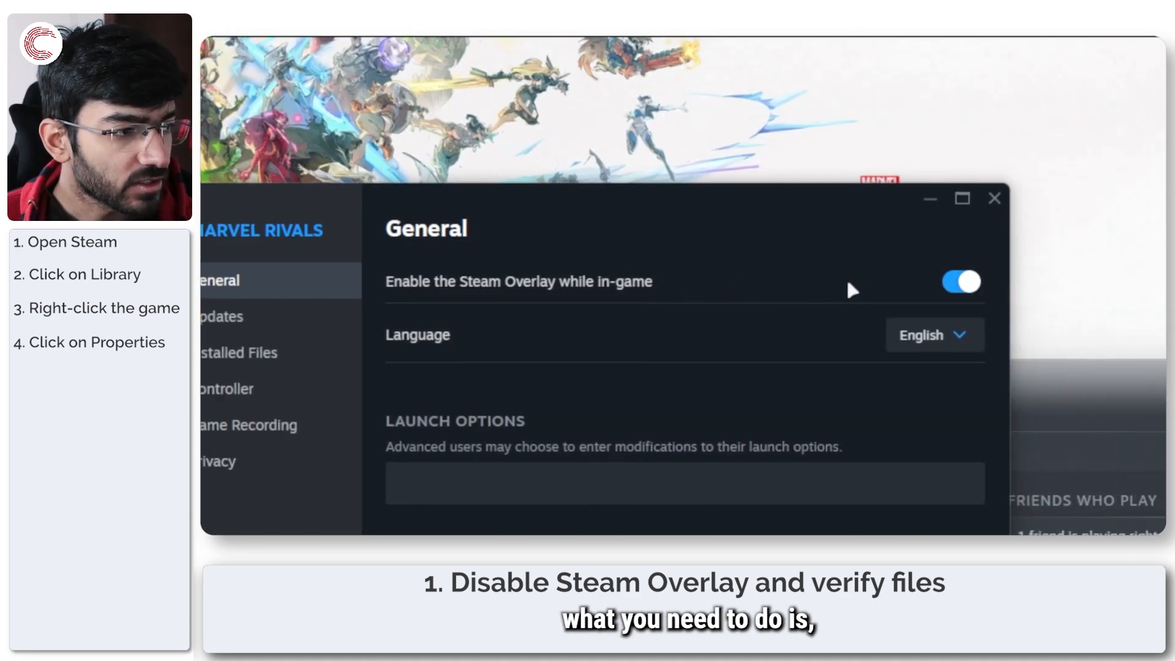
Switch off 'Enable the Steam Overlay while in-game' in Marvel Rivals' General properties.
{"action": "left_click", "coordinate": [960, 282]}
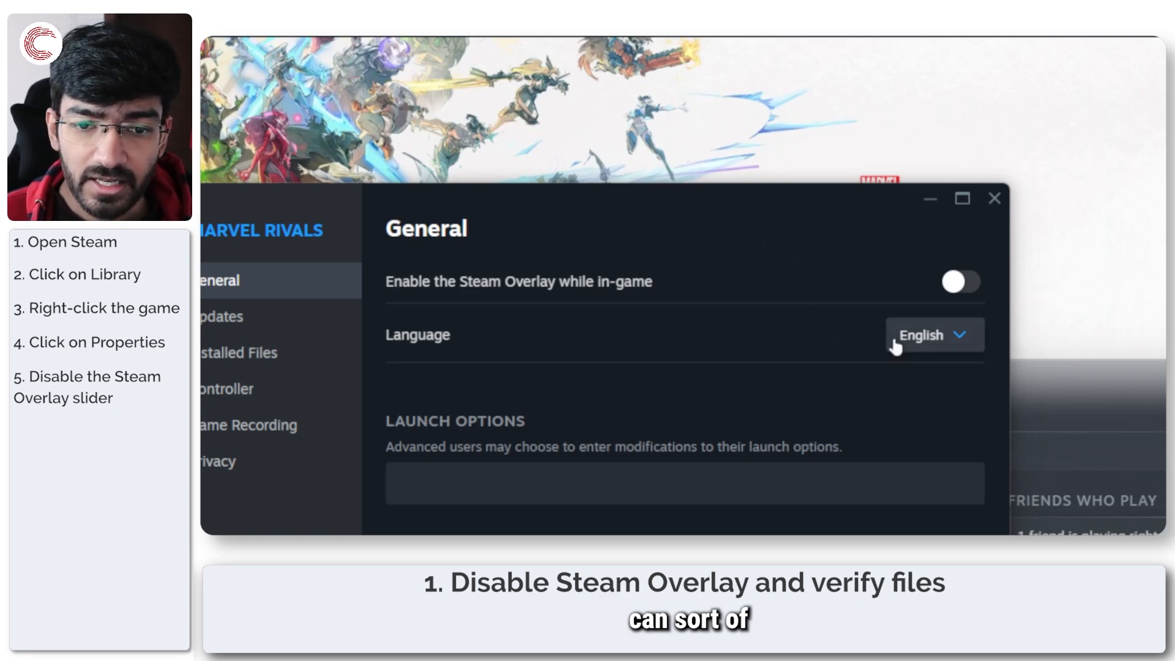
{"action": "left_click", "coordinate": [961, 281]}
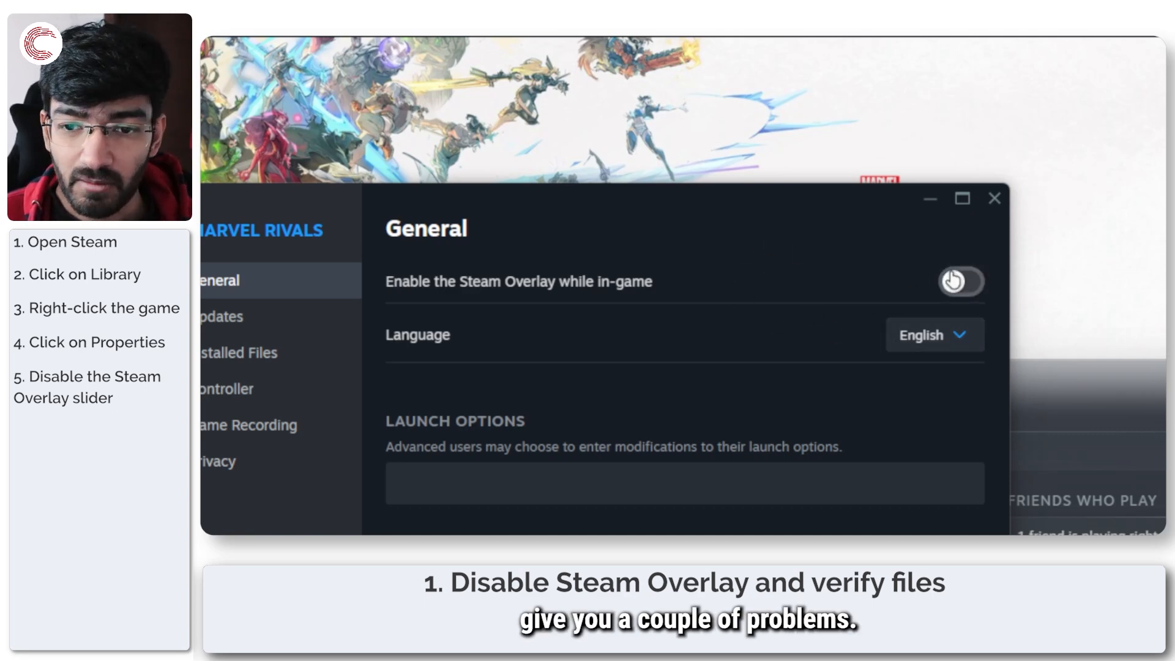
{"action": "left_click", "coordinate": [961, 281]}
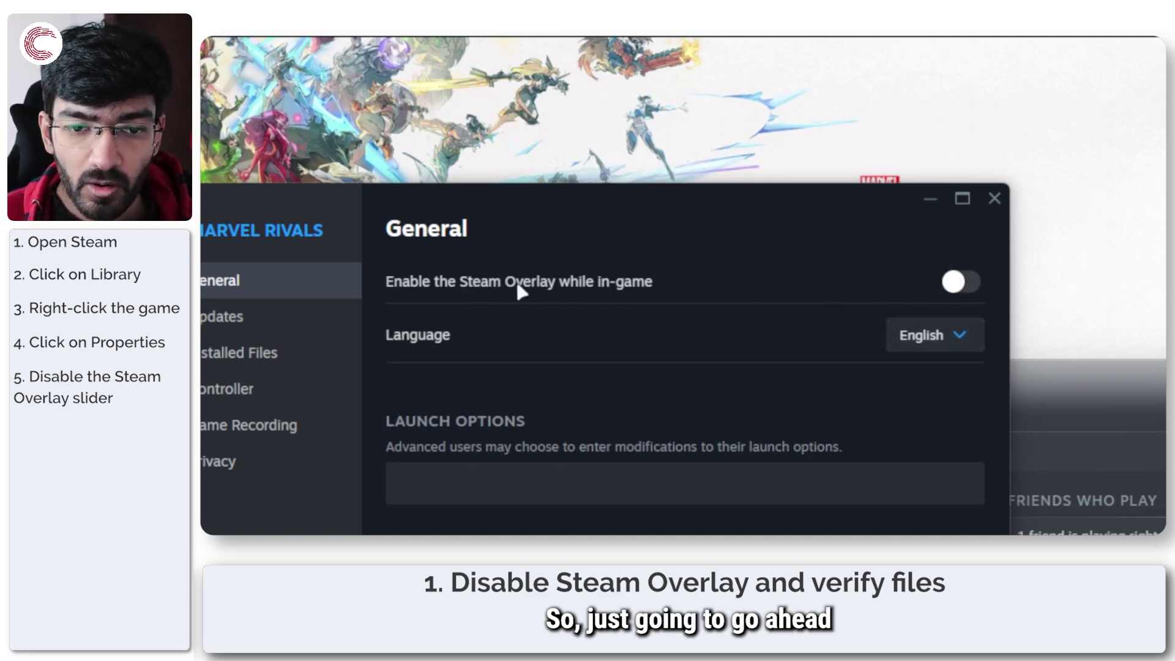
{"action": "mouse_move", "coordinate": [738, 361]}
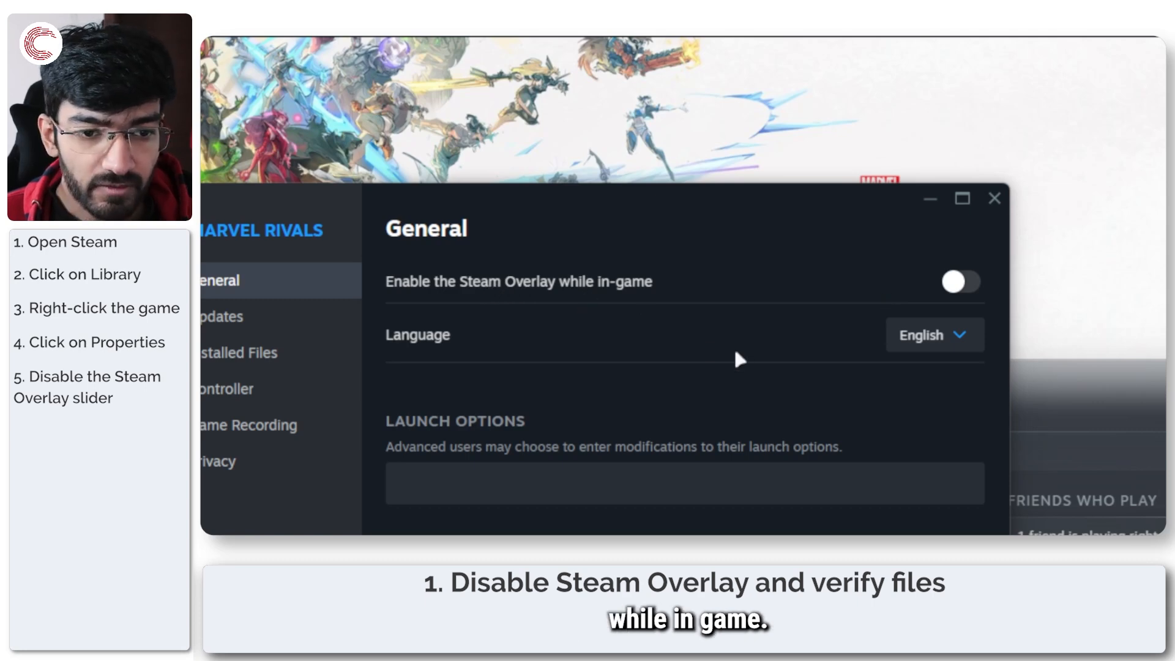
{"action": "mouse_move", "coordinate": [644, 331]}
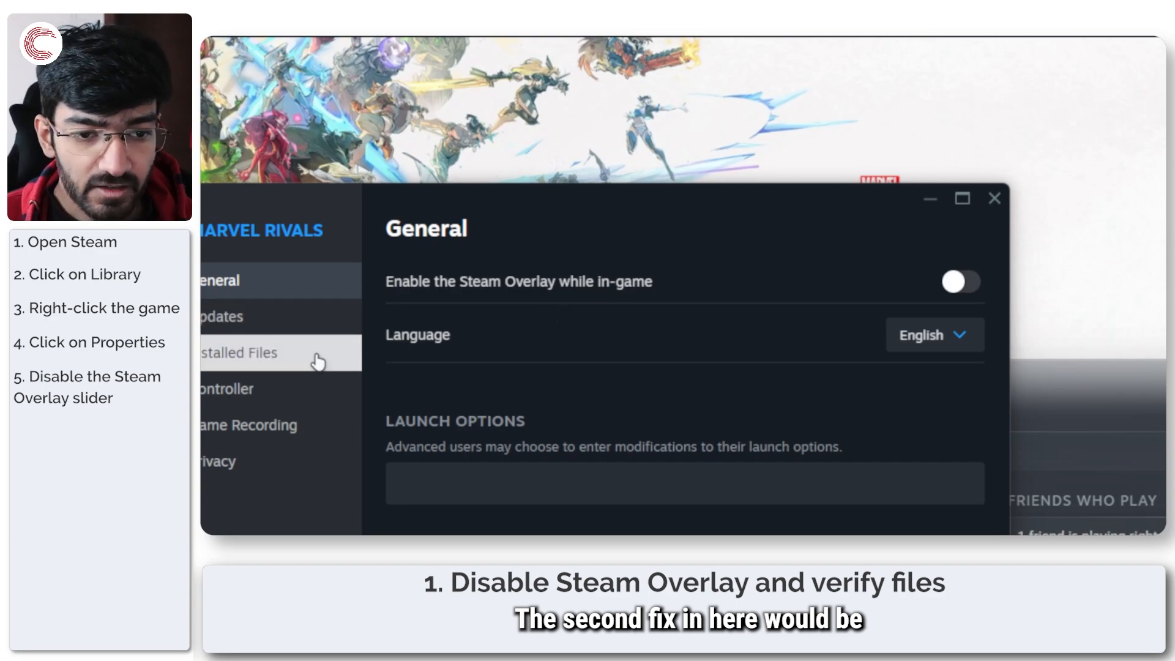
Run 'Verify integrity of game files' from Marvel Rivals' Installed Files settings.
{"action": "left_click", "coordinate": [626, 286]}
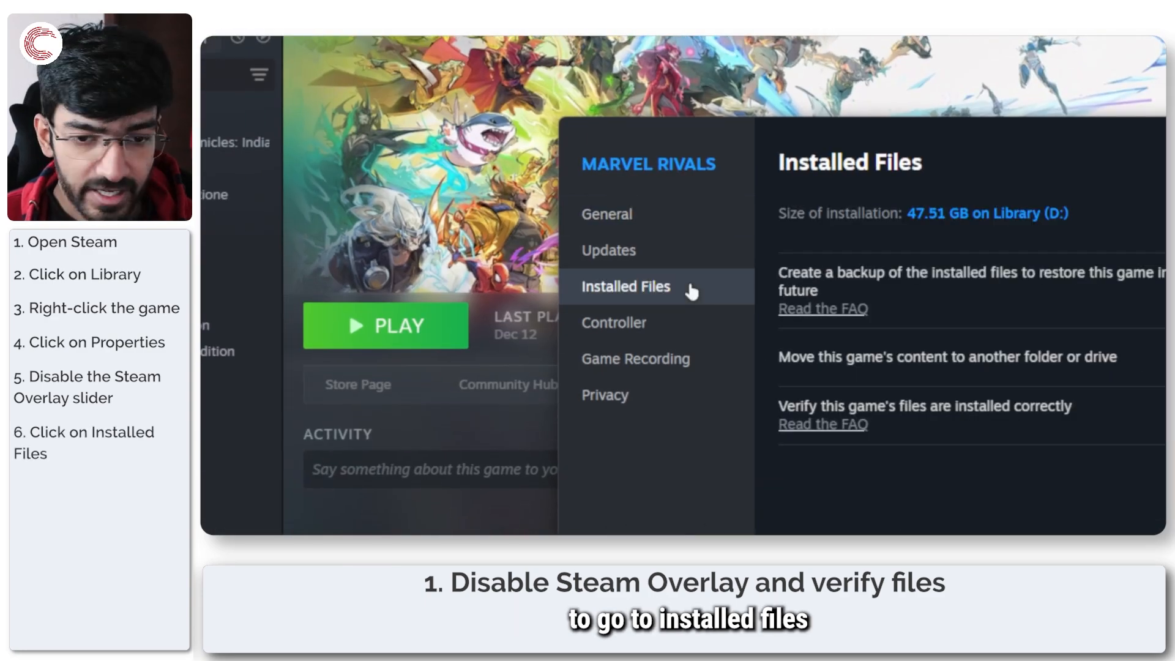
{"action": "left_click", "coordinate": [626, 286]}
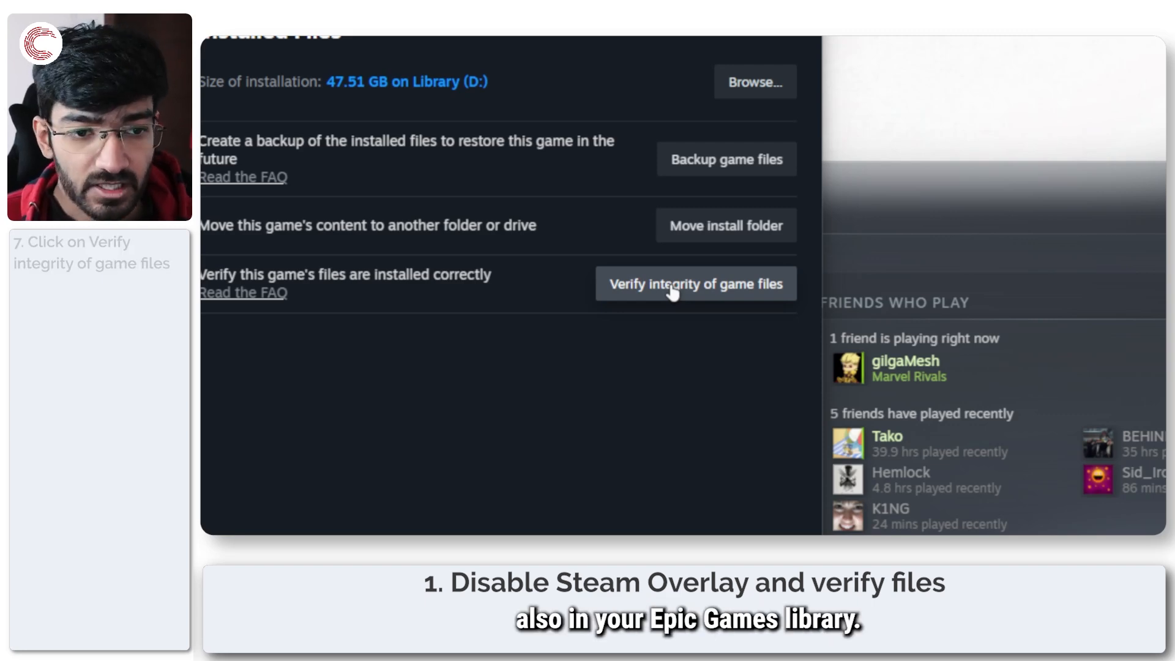
{"action": "left_click", "coordinate": [695, 283]}
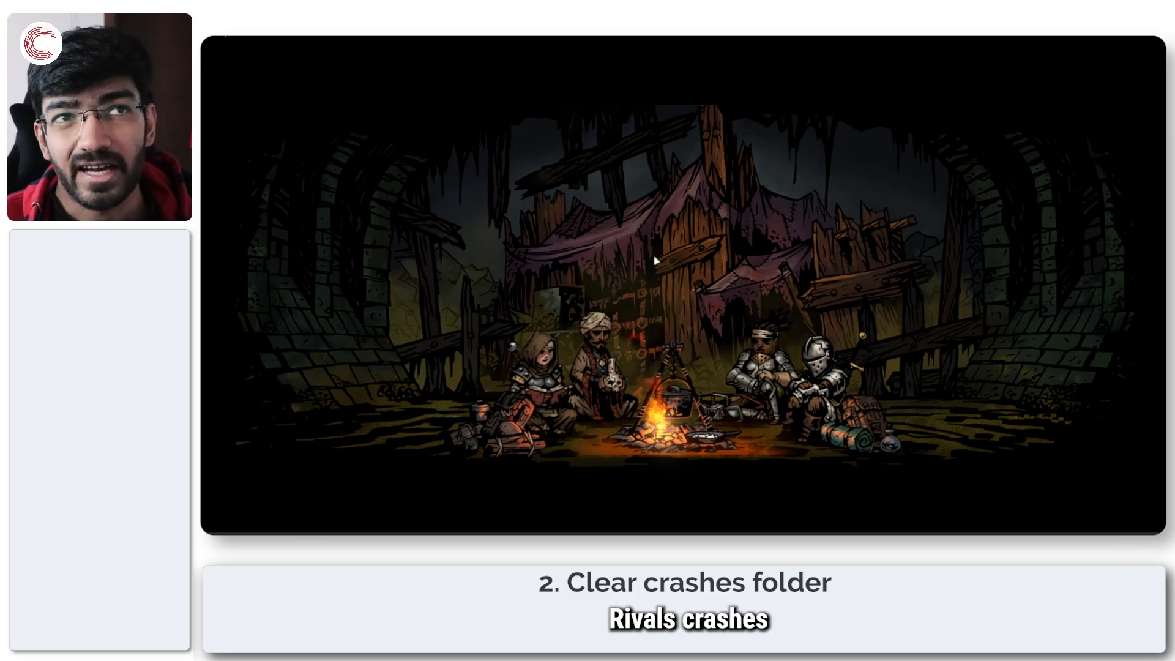
Open %localappdata% through the Run prompt and enter the Marvel folder.
{"action": "key", "text": "Win+r"}
{"action": "type", "text": "%localappdata%"}
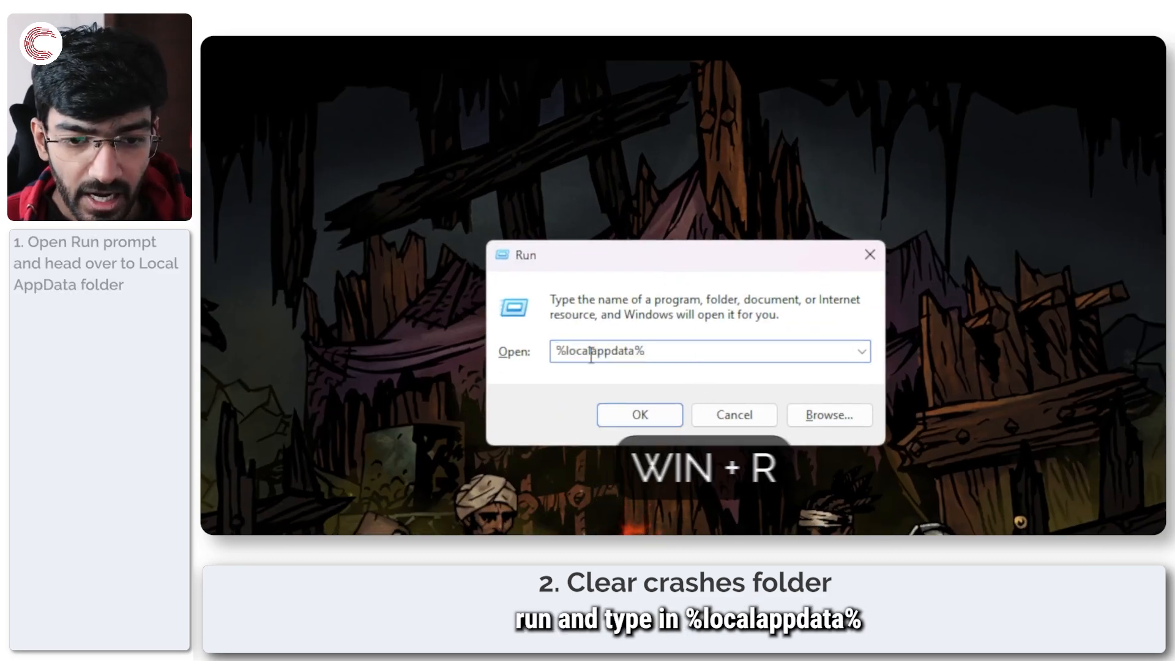
{"action": "left_click", "coordinate": [639, 414]}
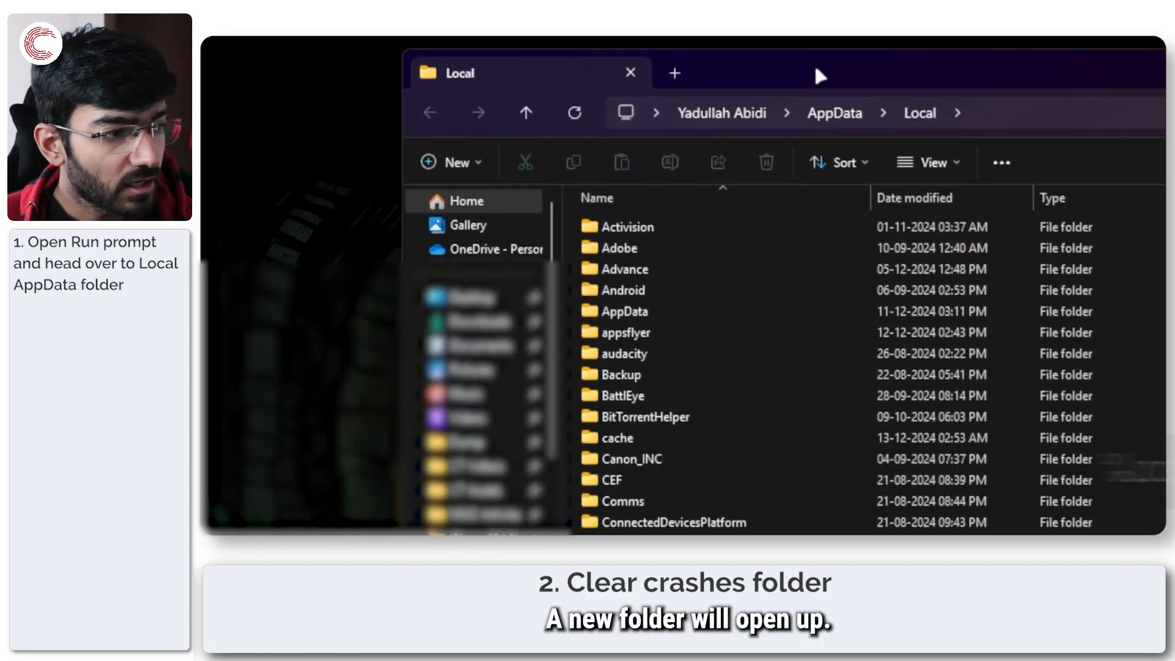
{"action": "scroll", "scroll_direction": "down", "scroll_amount": 3}
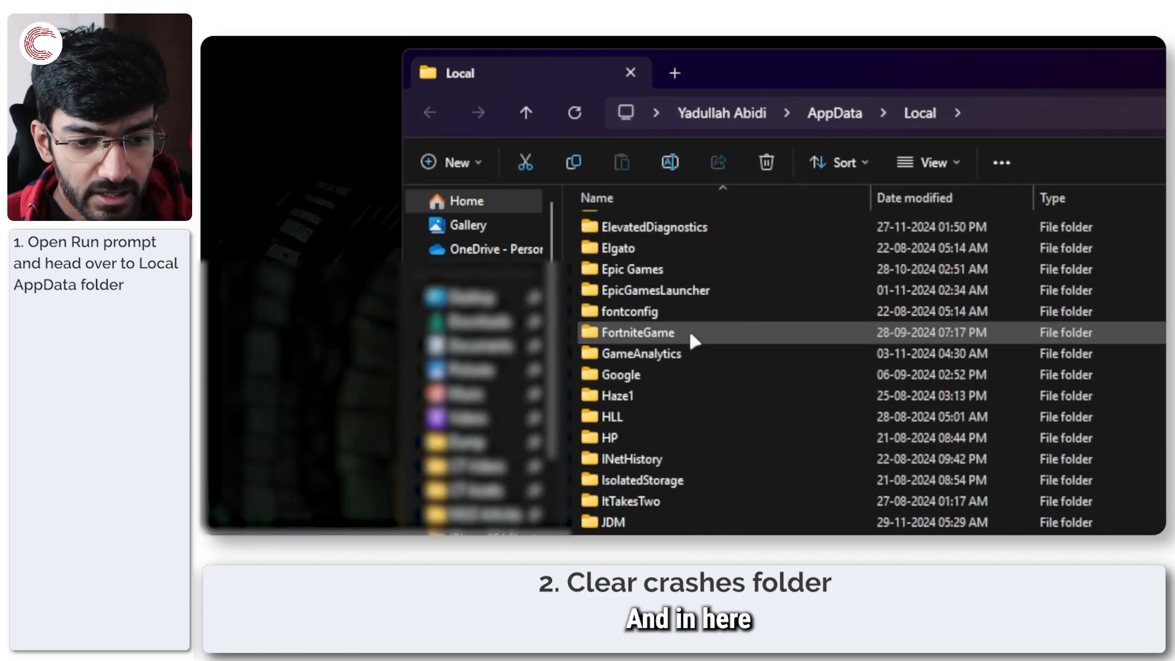
{"action": "scroll", "scroll_direction": "down", "scroll_amount": 3}
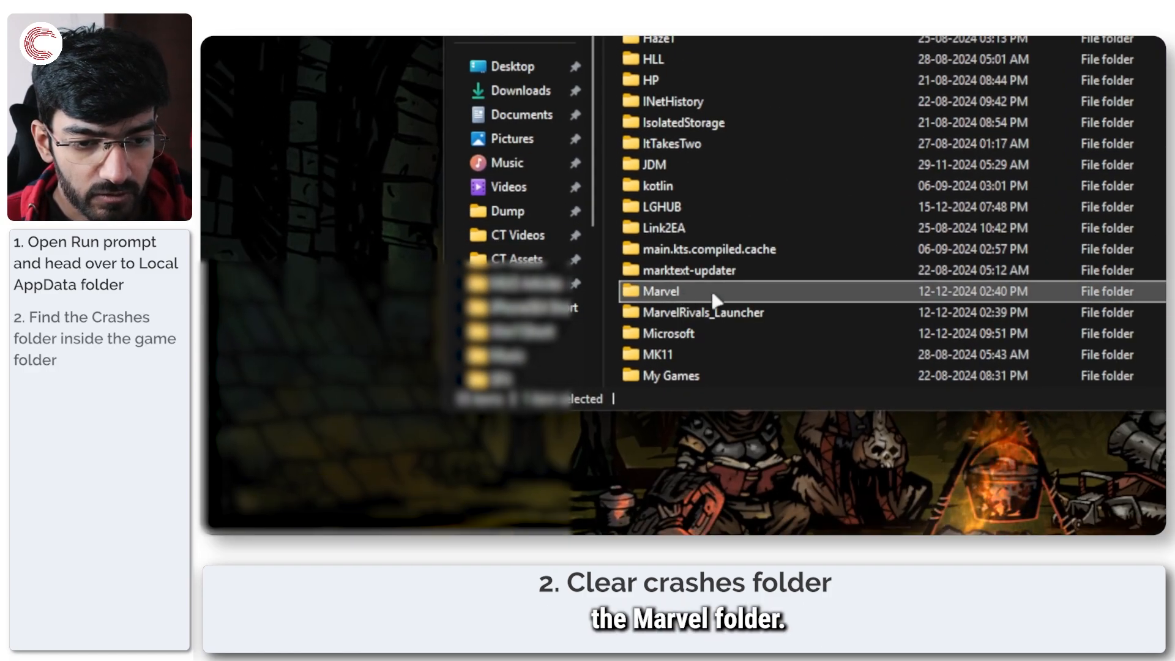
{"action": "double_click", "coordinate": [659, 291]}
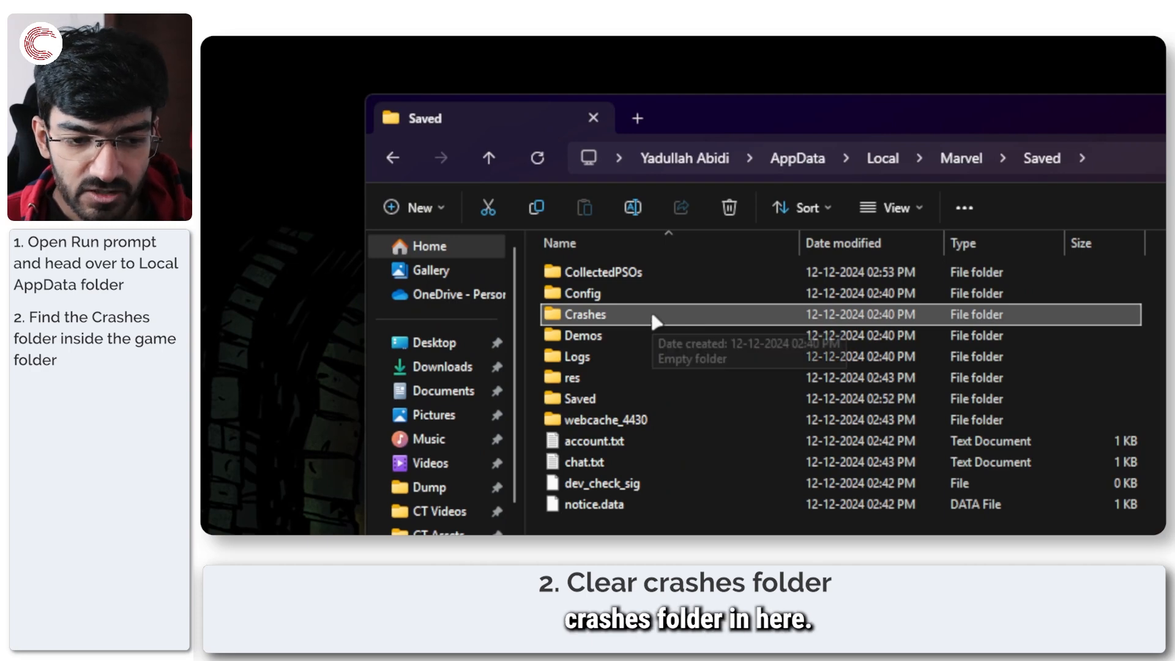
Browse the Crashes and Config subfolders, ending in Config\Windows with GameUserSettings.ini.
{"action": "double_click", "coordinate": [580, 314]}
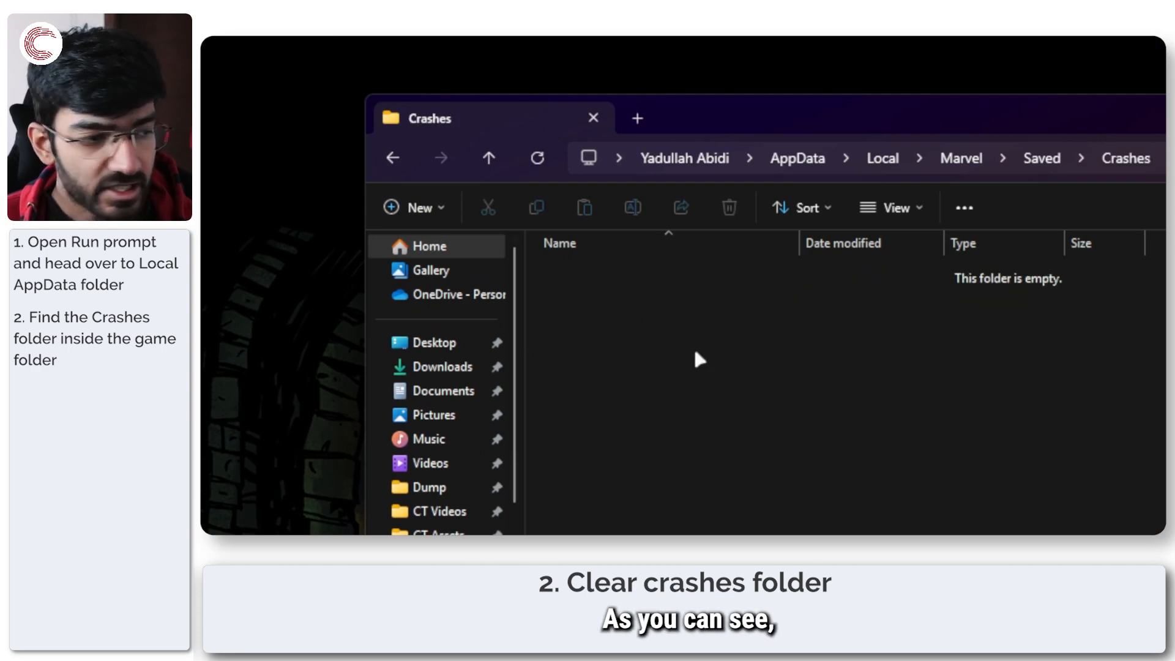
{"action": "mouse_move", "coordinate": [514, 223]}
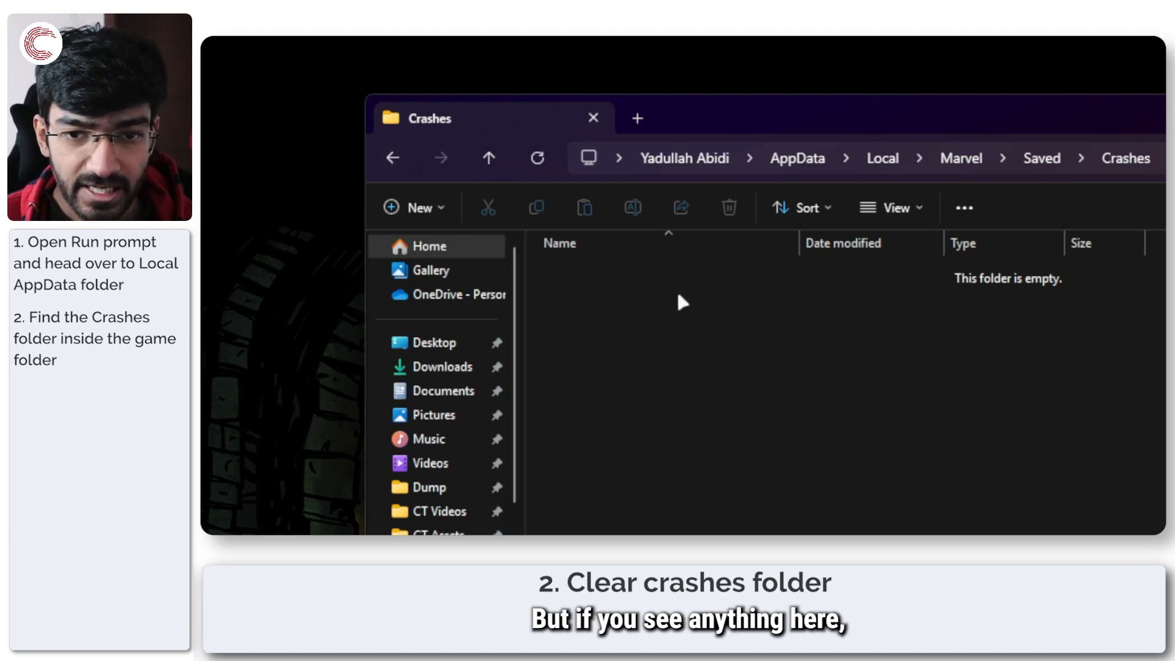
{"action": "left_click", "coordinate": [391, 157]}
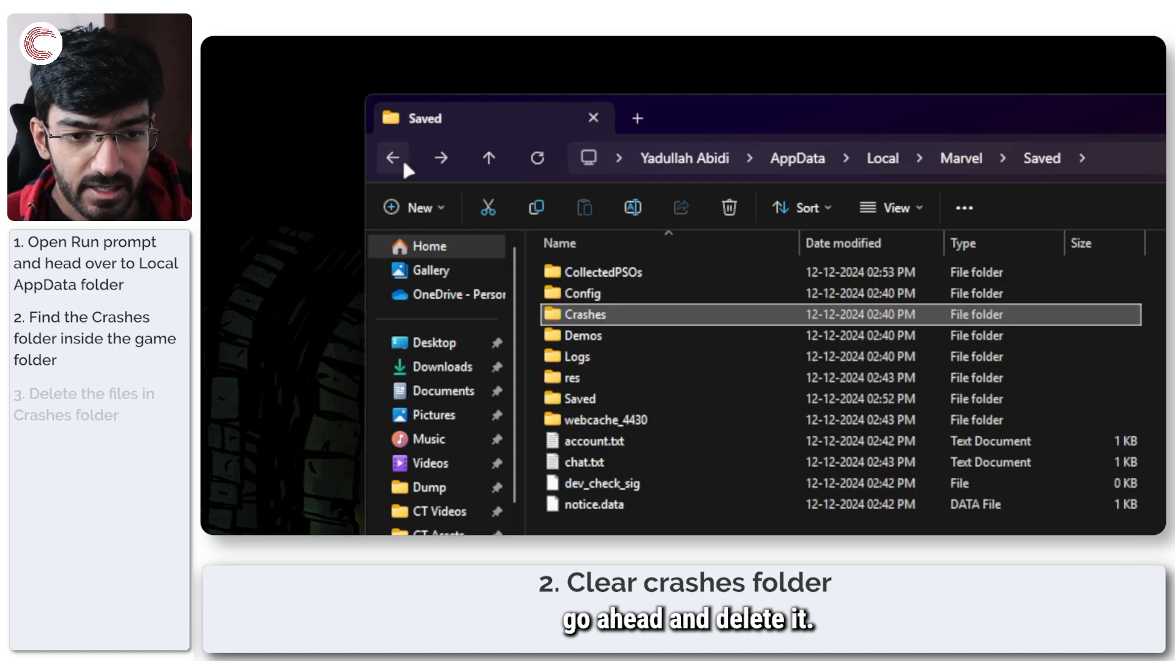
{"action": "mouse_move", "coordinate": [711, 315]}
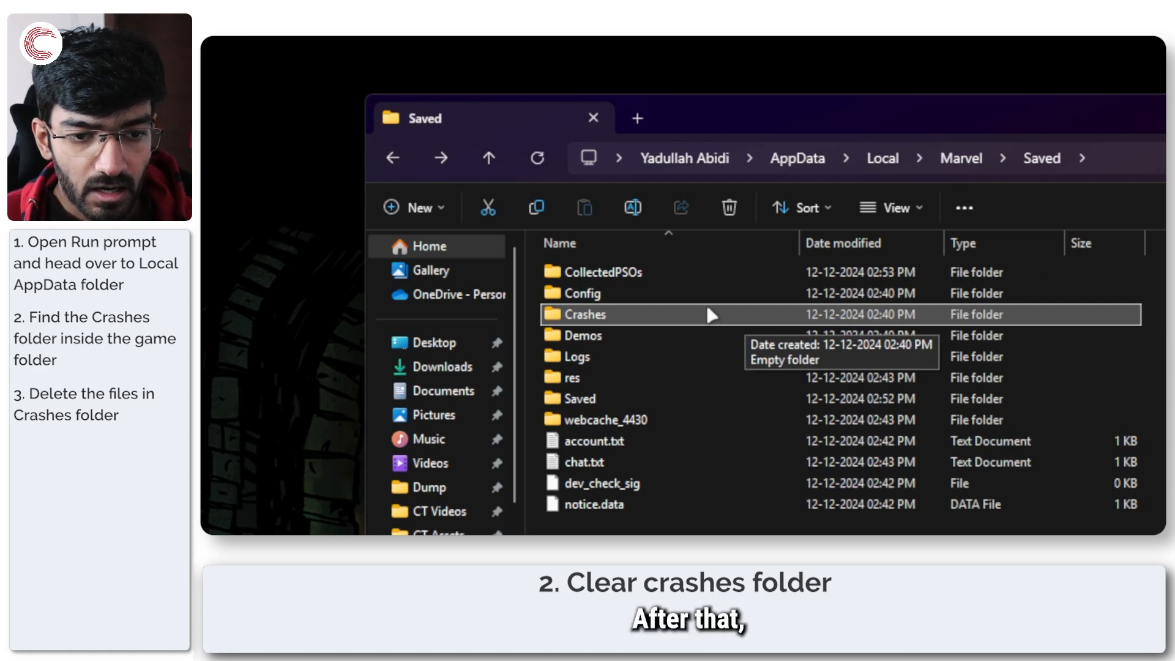
{"action": "double_click", "coordinate": [583, 293]}
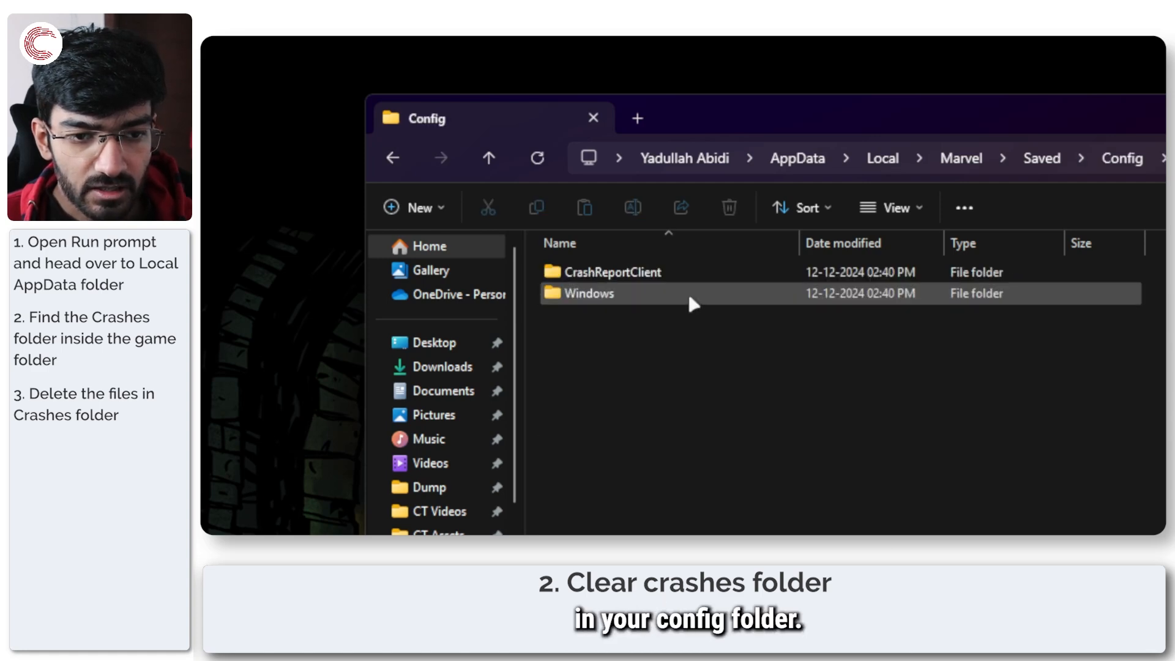
{"action": "double_click", "coordinate": [611, 271]}
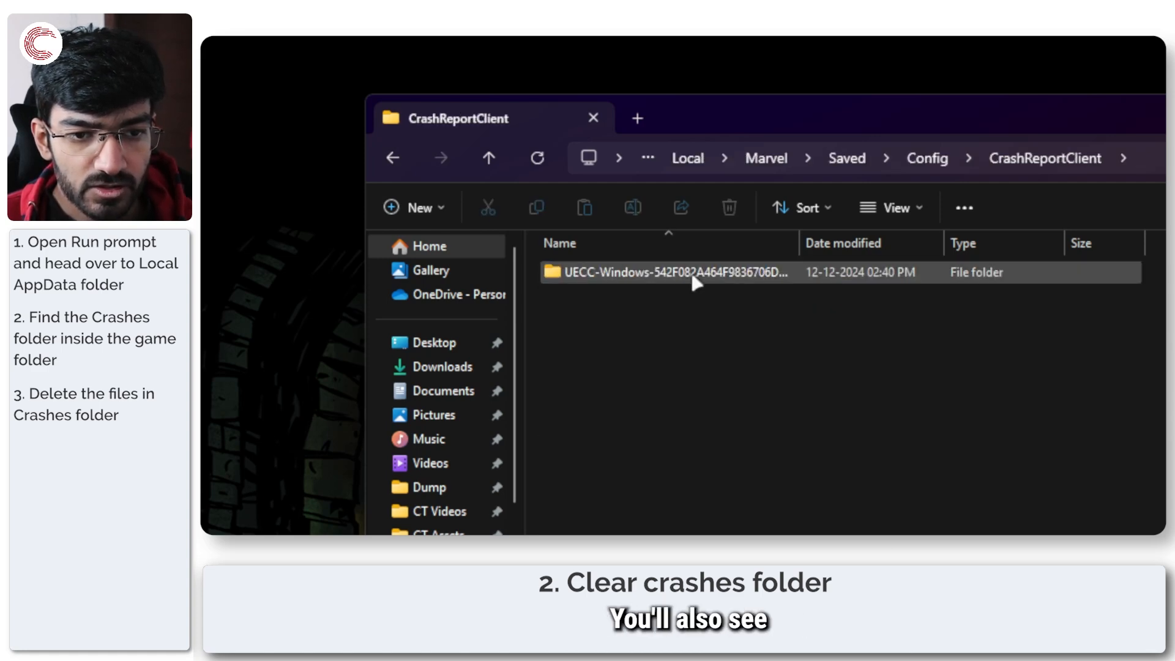
{"action": "double_click", "coordinate": [667, 272]}
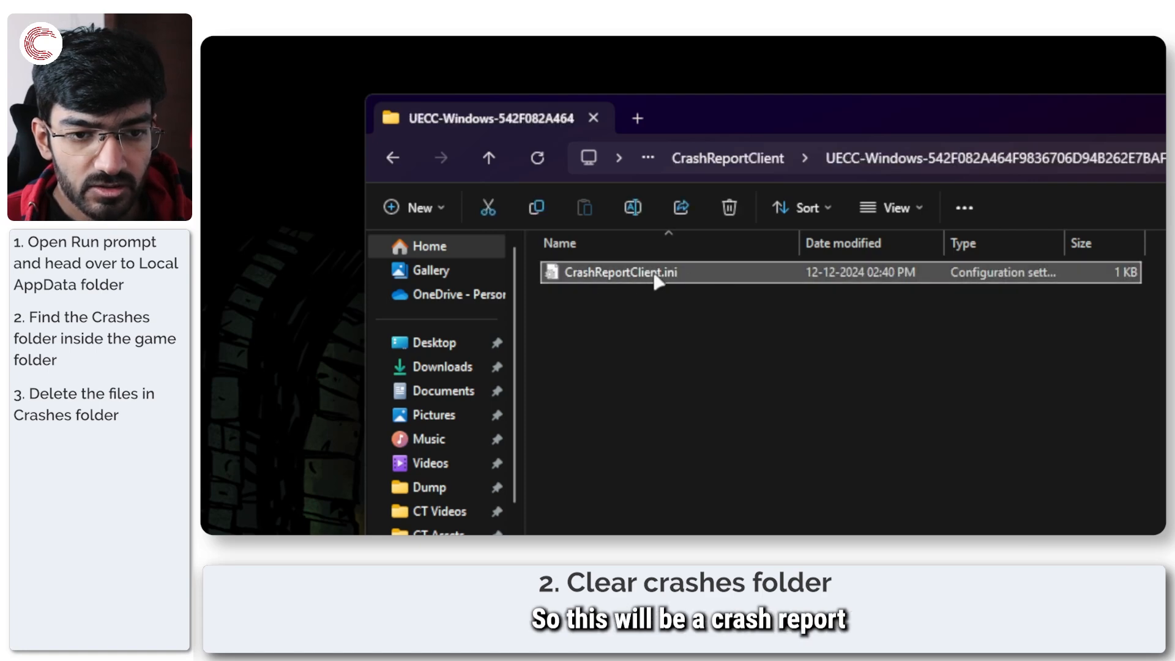
{"action": "mouse_move", "coordinate": [652, 272]}
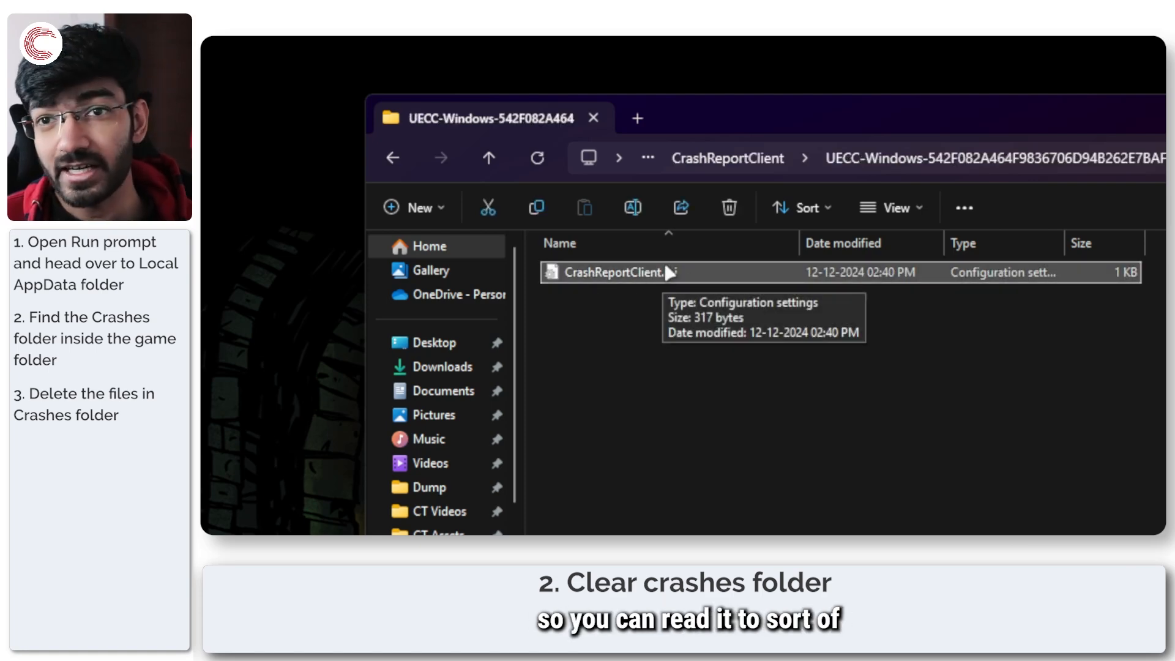
{"action": "left_click", "coordinate": [391, 158]}
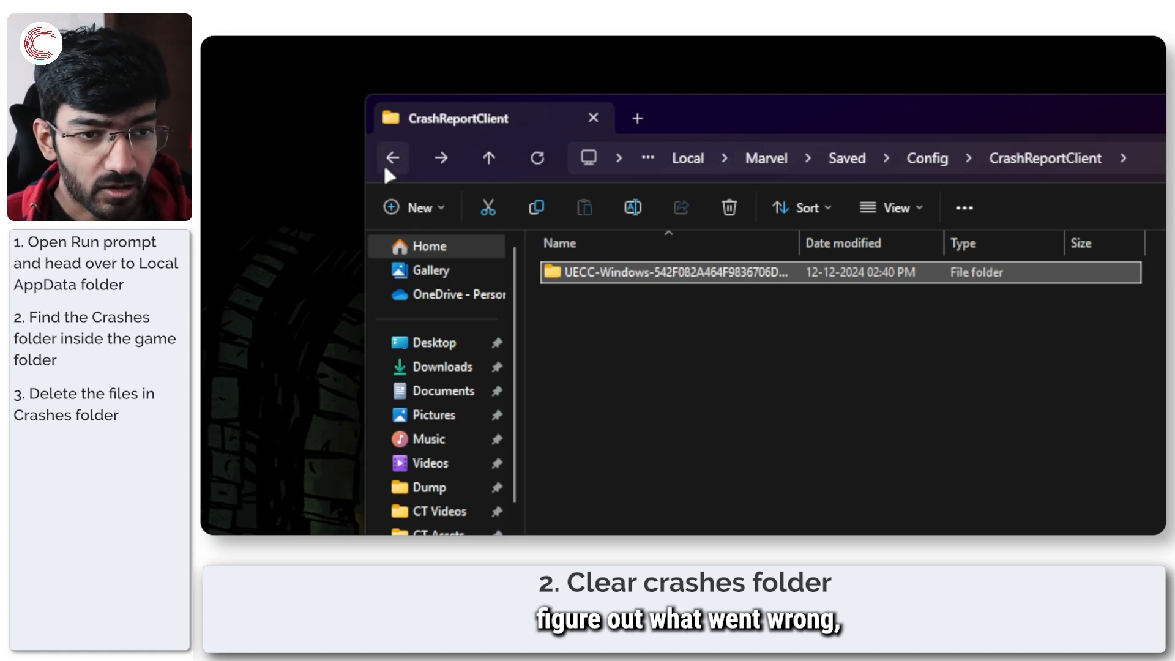
{"action": "left_click", "coordinate": [391, 158]}
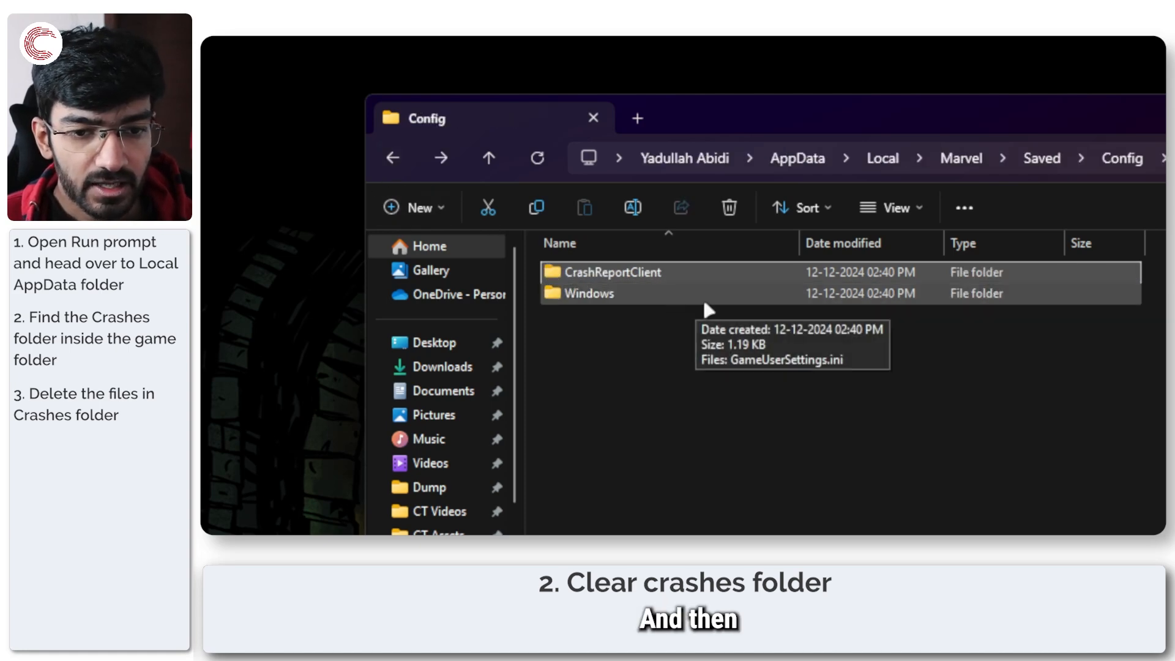
{"action": "double_click", "coordinate": [582, 293]}
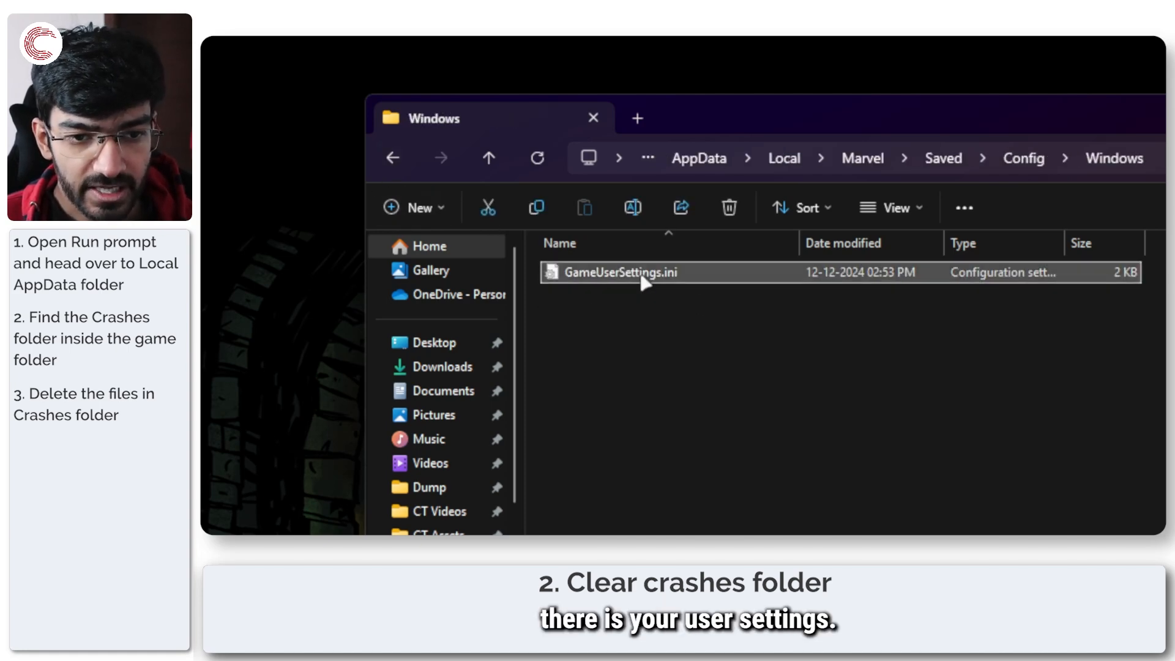
{"action": "mouse_move", "coordinate": [615, 272]}
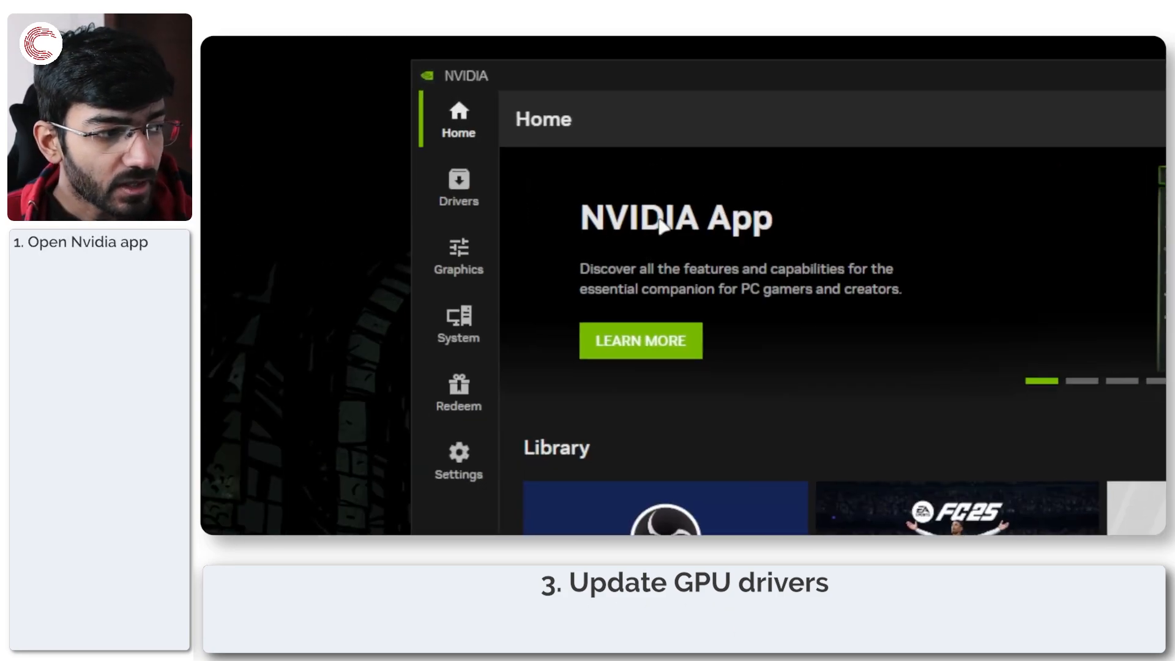
Select Drivers in the NVIDIA App left sidebar.
{"action": "left_click", "coordinate": [457, 186]}
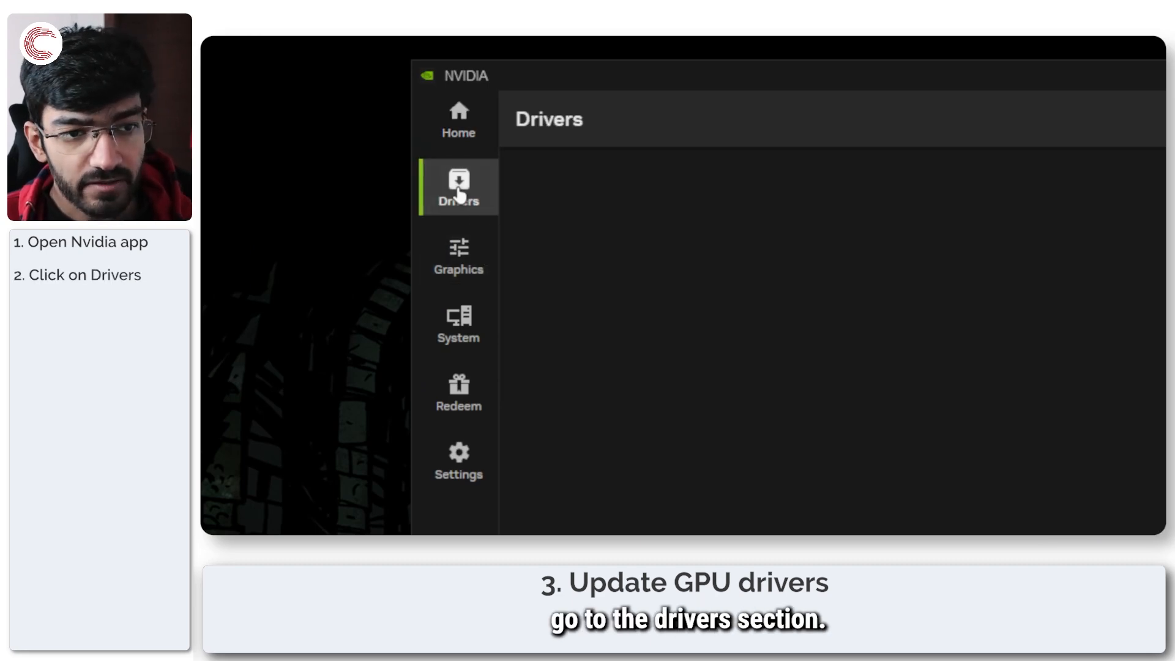
{"action": "left_click", "coordinate": [458, 187]}
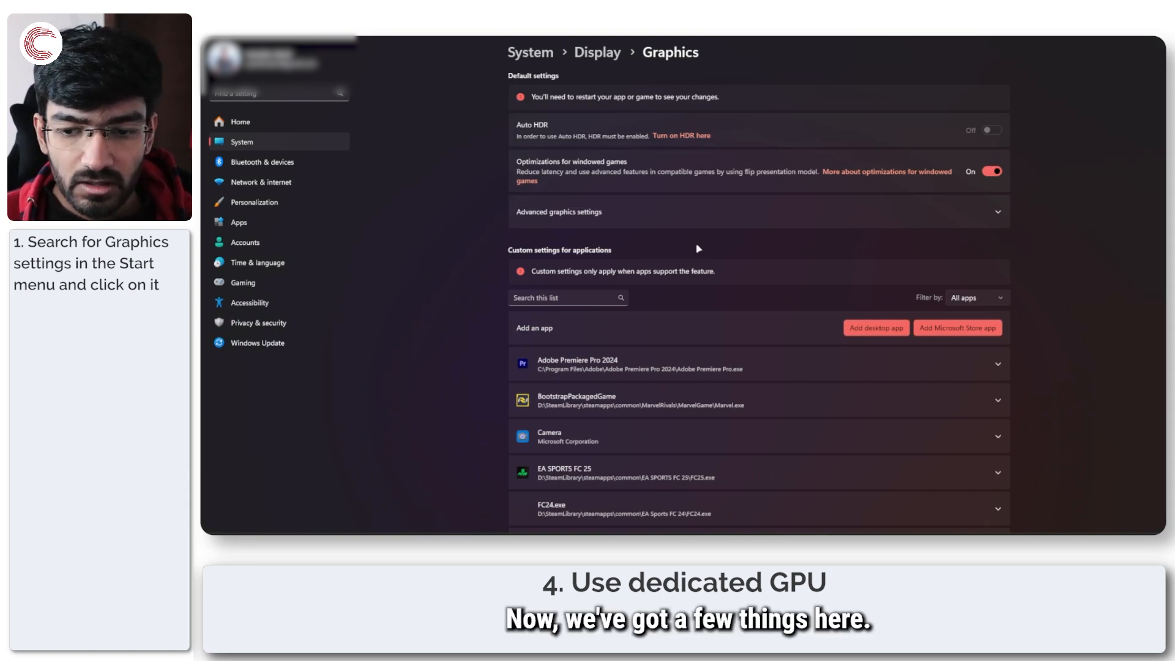
Expand Marvel Rivals in the Graphics list and choose the high-performance NVIDIA GPU.
{"action": "scroll", "scroll_direction": "down", "scroll_amount": 3}
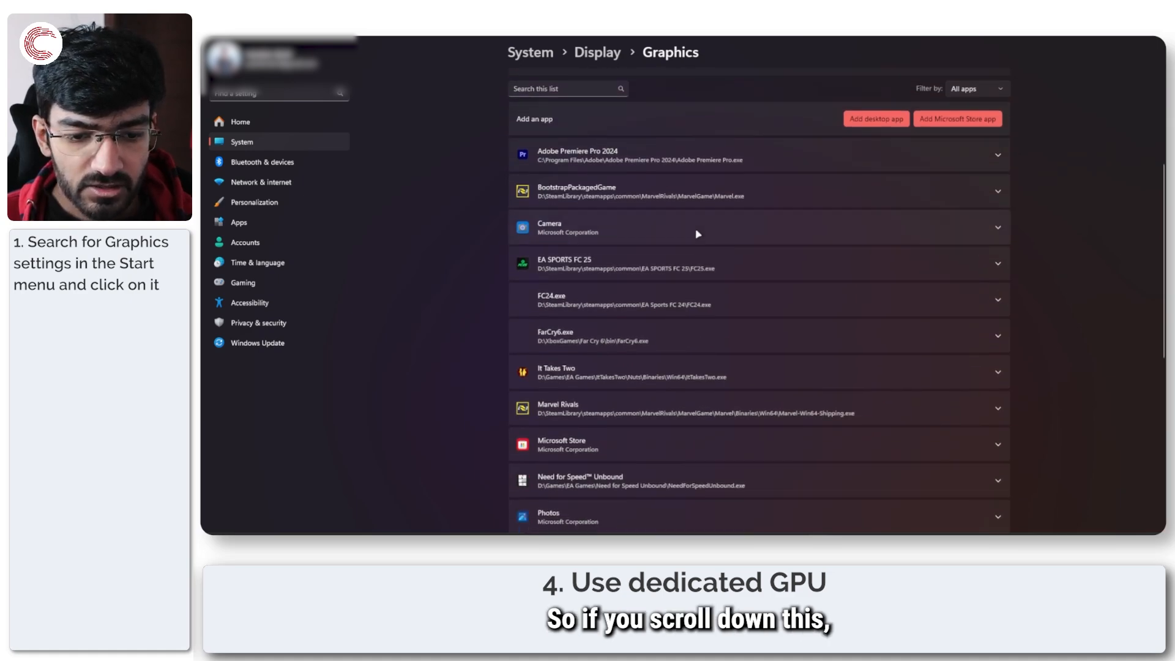
{"action": "scroll", "scroll_direction": "up", "scroll_amount": 3}
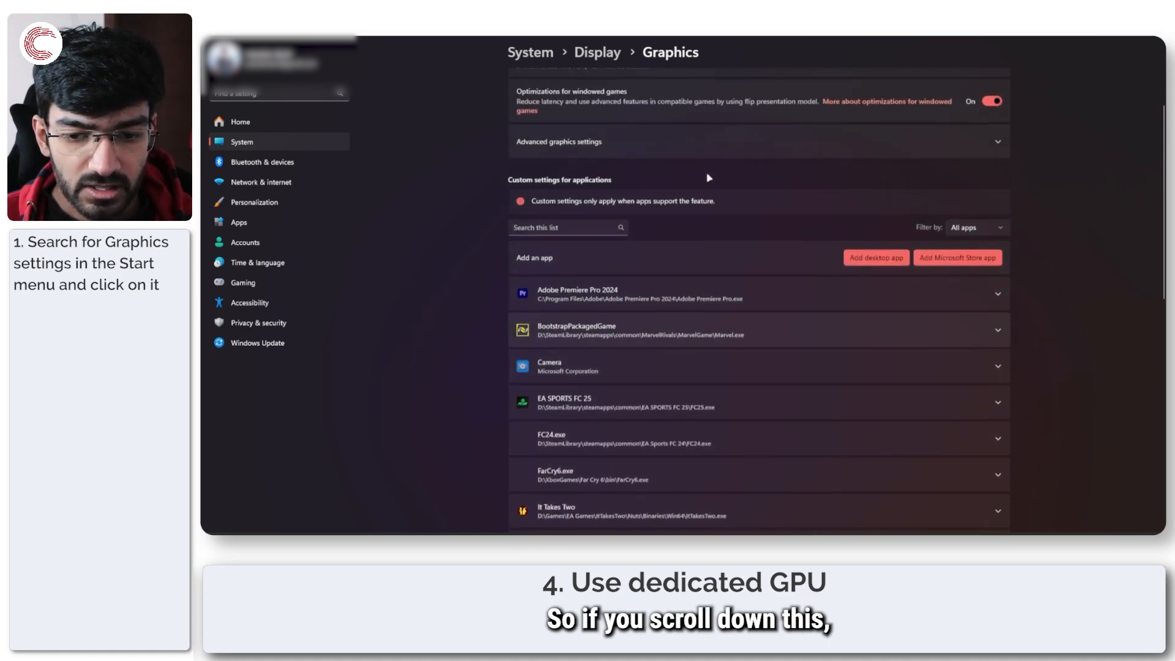
{"action": "scroll", "scroll_direction": "down", "scroll_amount": 3}
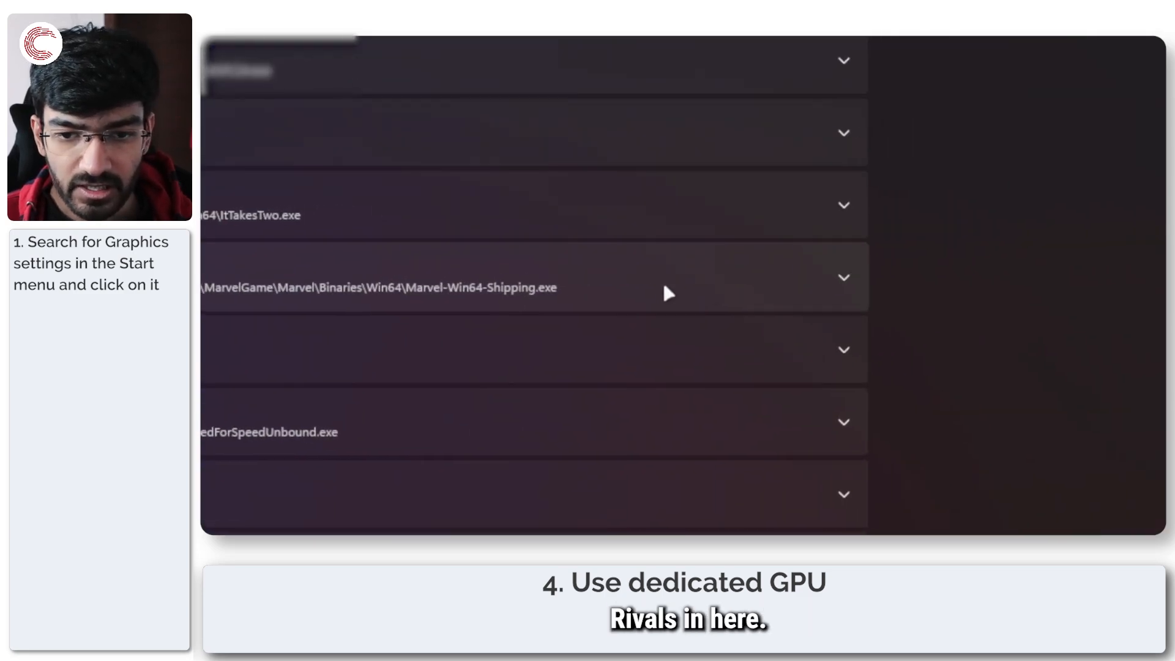
{"action": "left_click", "coordinate": [842, 276]}
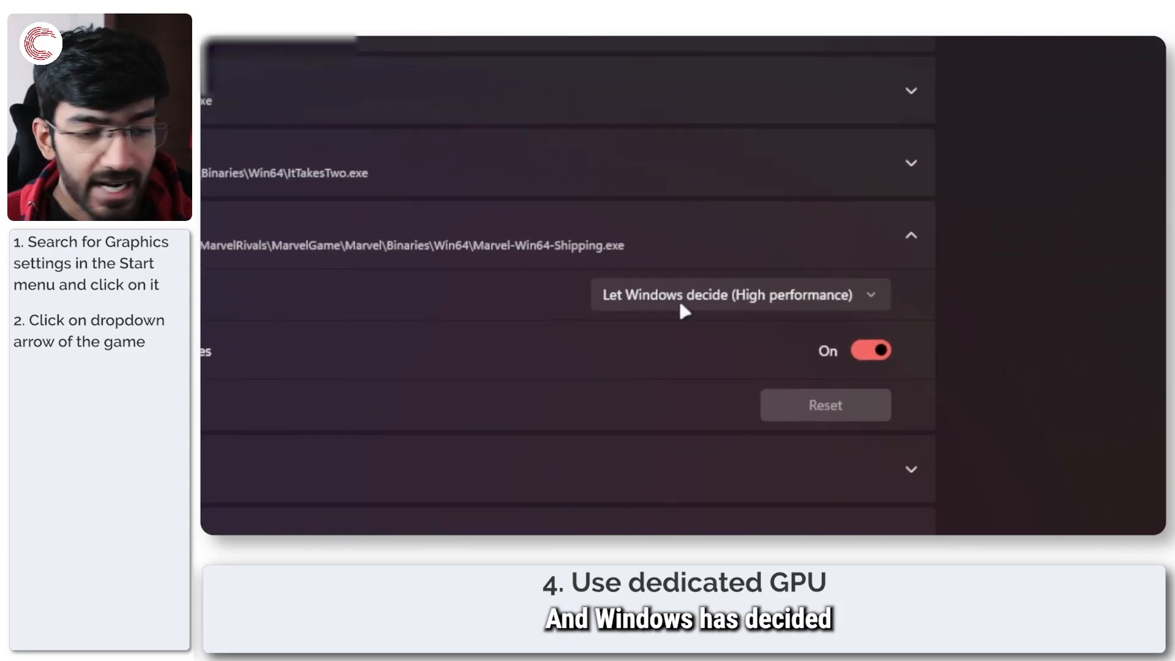
{"action": "mouse_move", "coordinate": [794, 309]}
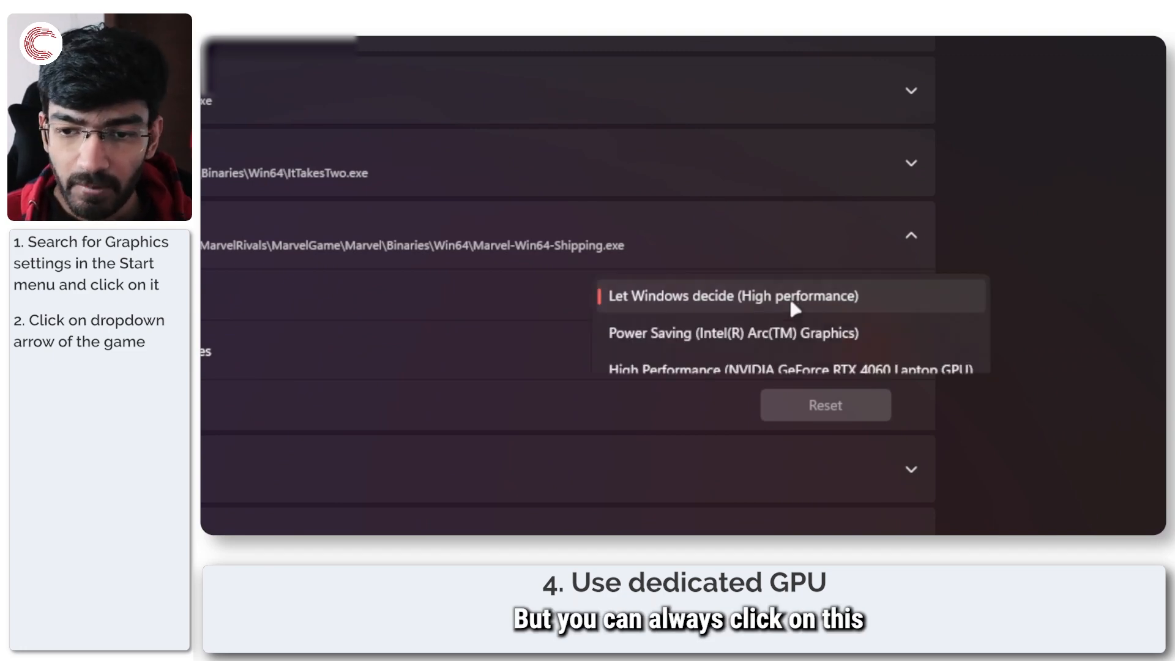
{"action": "mouse_move", "coordinate": [776, 370]}
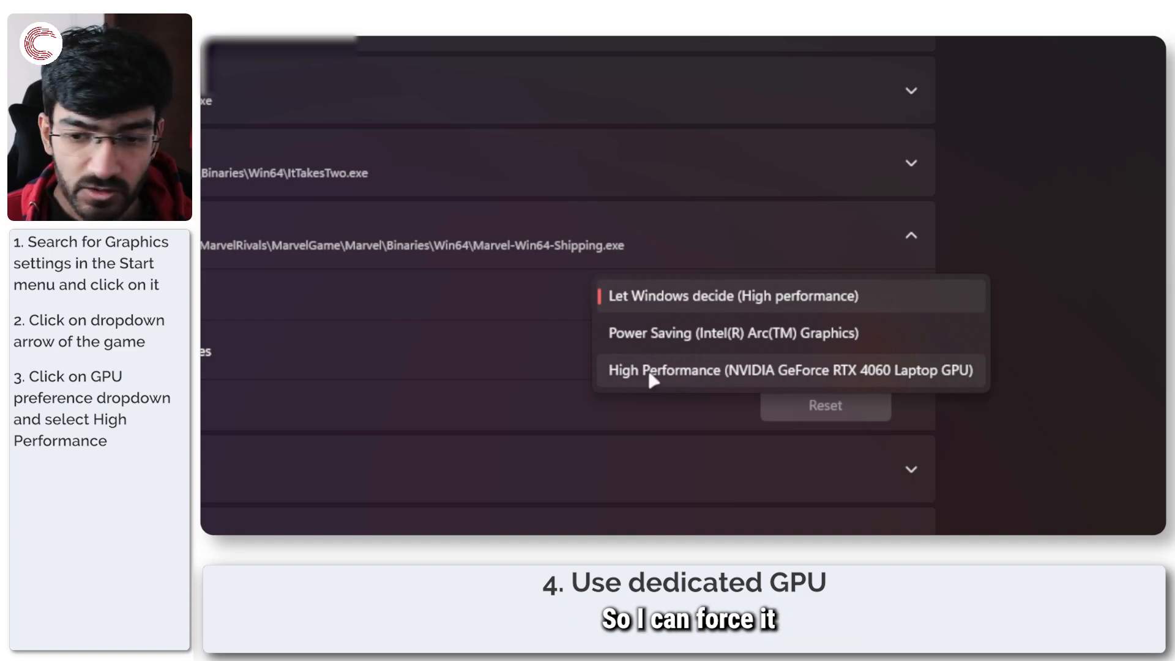
{"action": "mouse_move", "coordinate": [765, 380]}
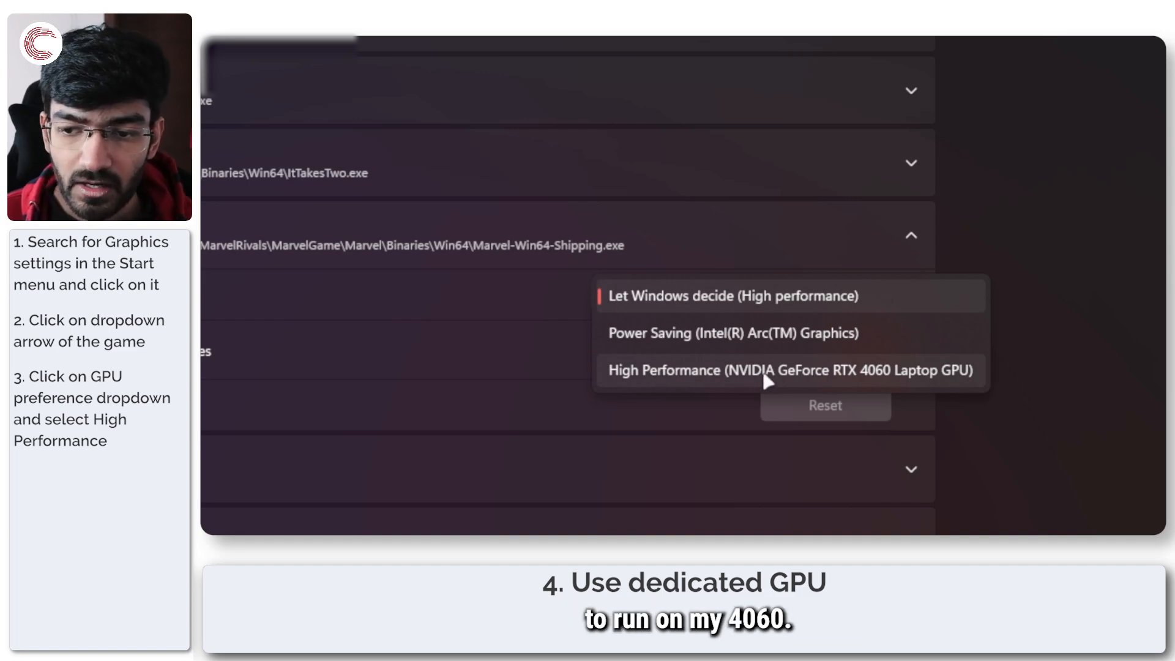
{"action": "mouse_move", "coordinate": [659, 341]}
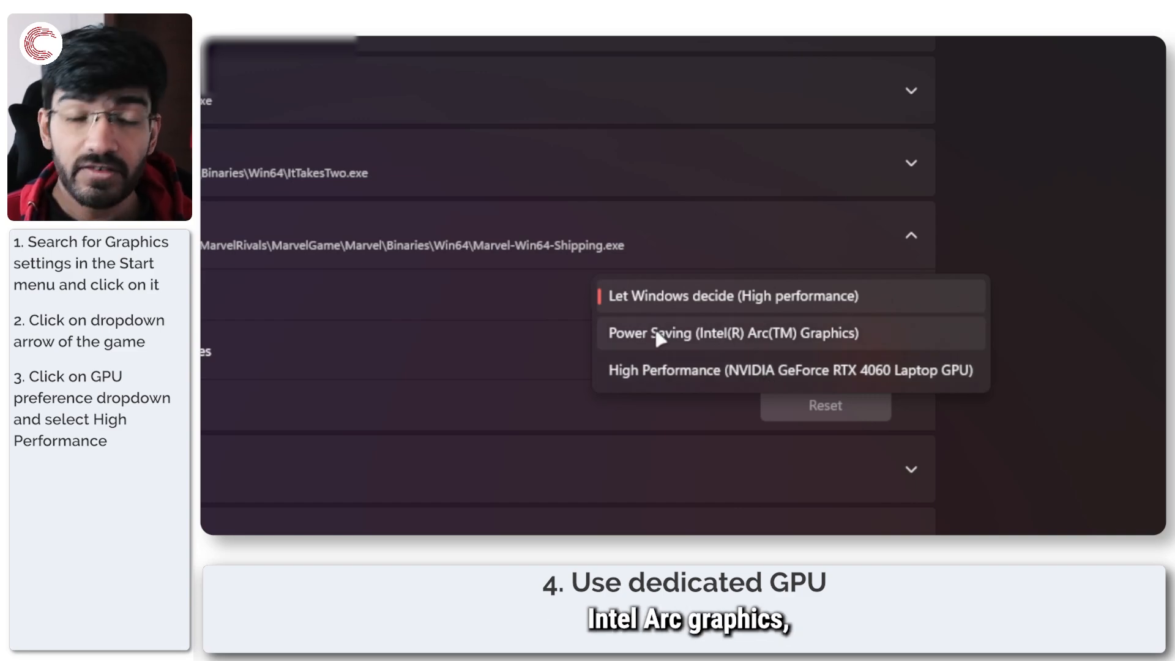
{"action": "left_click", "coordinate": [732, 295]}
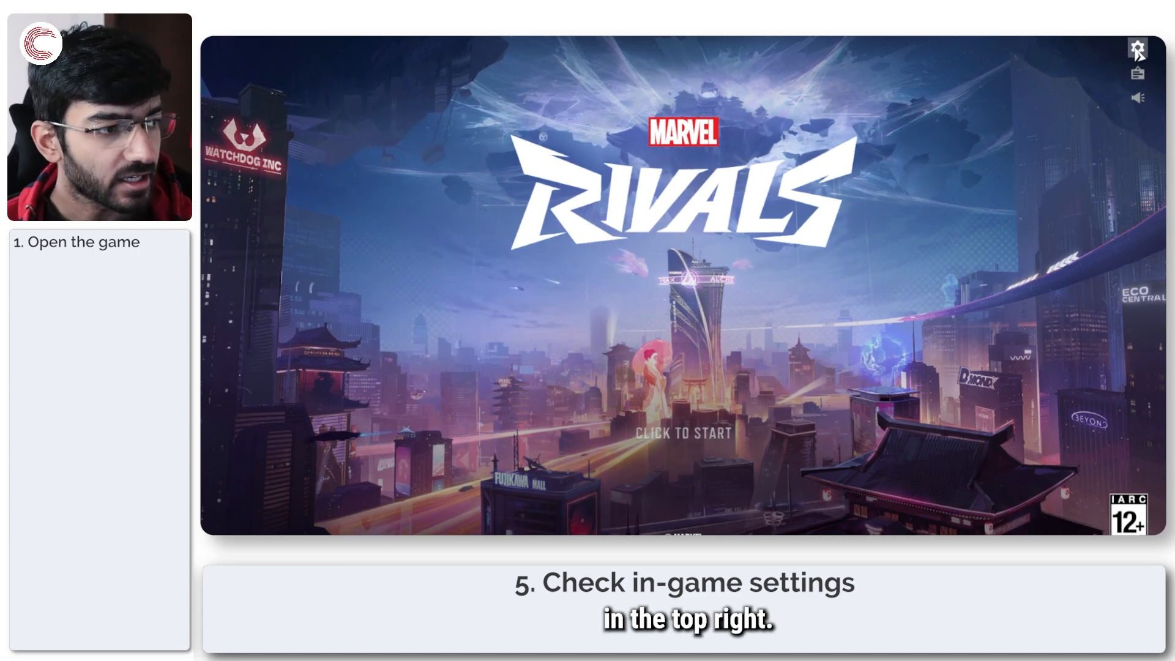
{"action": "left_click", "coordinate": [1136, 47]}
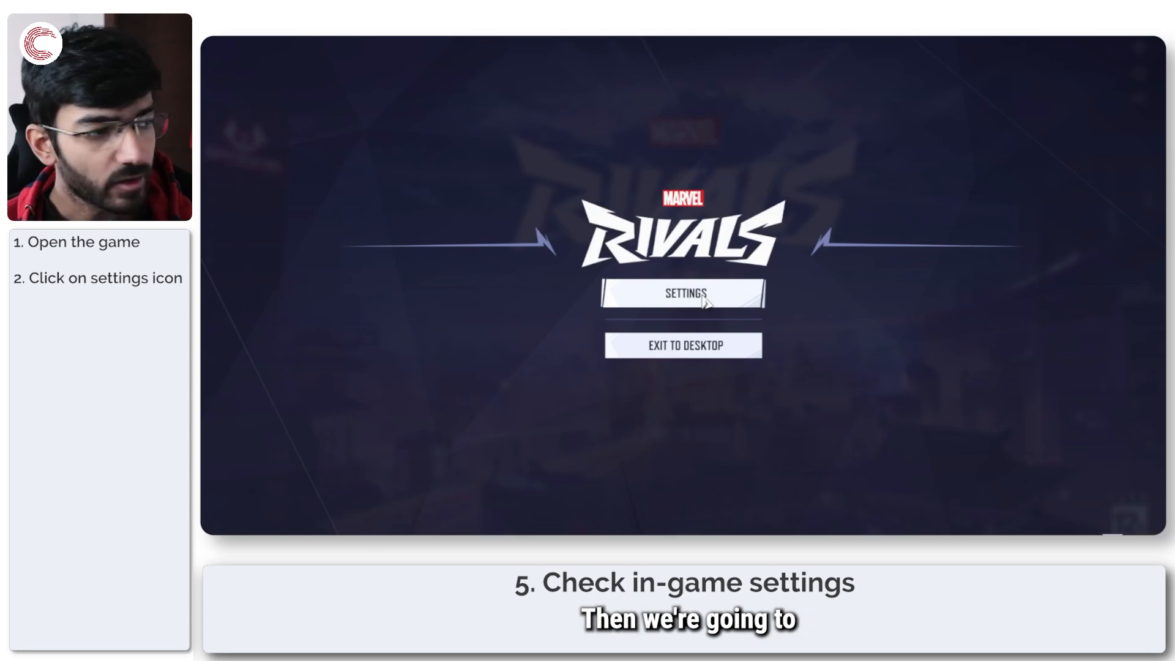
{"action": "left_click", "coordinate": [681, 294]}
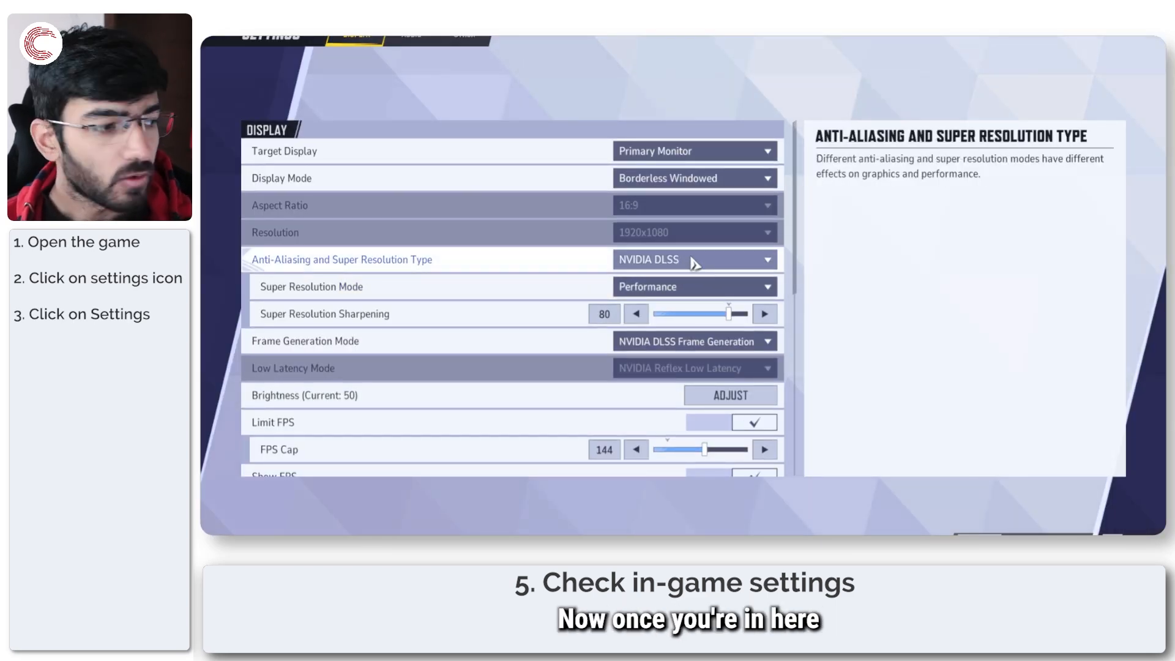
{"action": "mouse_move", "coordinate": [655, 151]}
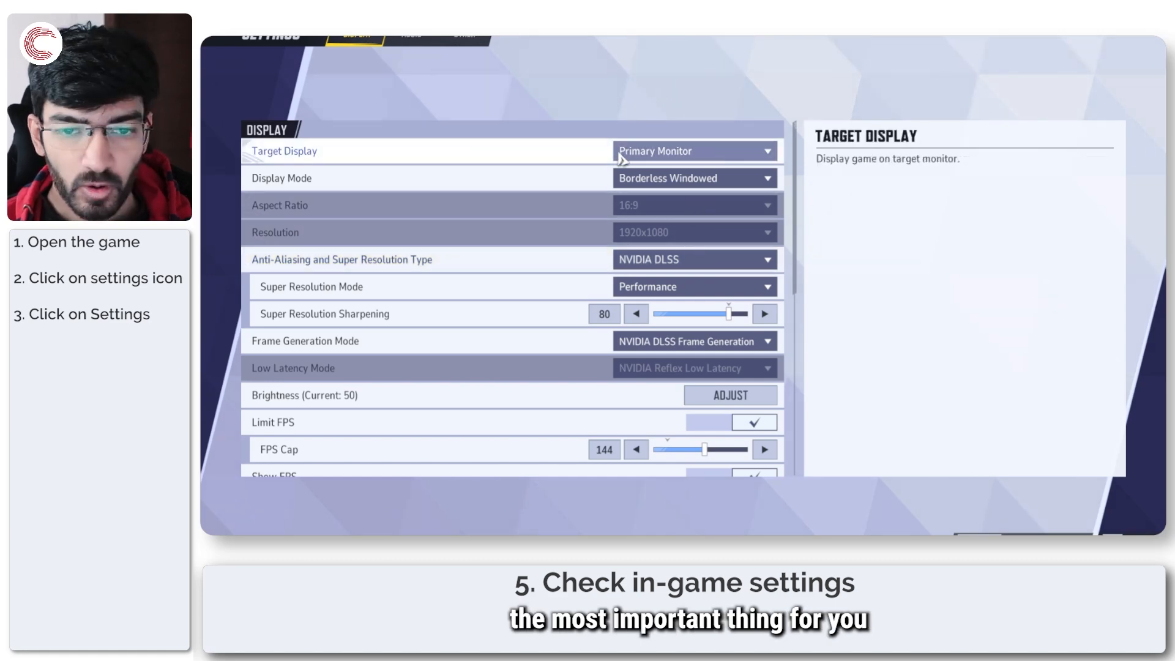
{"action": "left_click", "coordinate": [692, 178]}
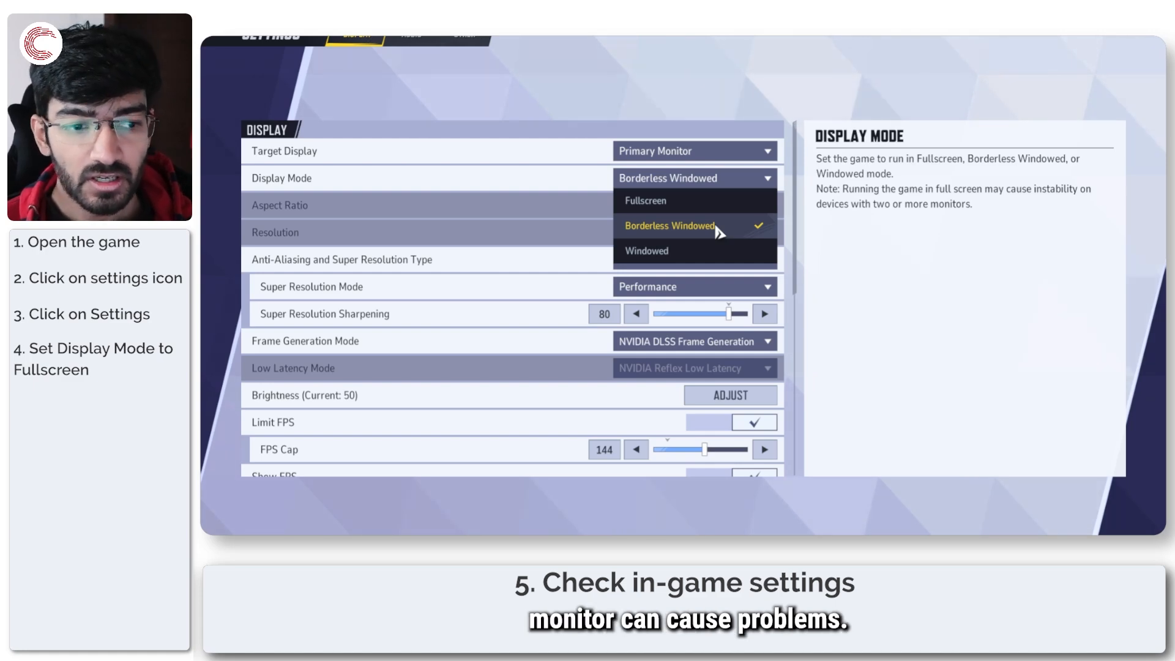
{"action": "left_click", "coordinate": [667, 225]}
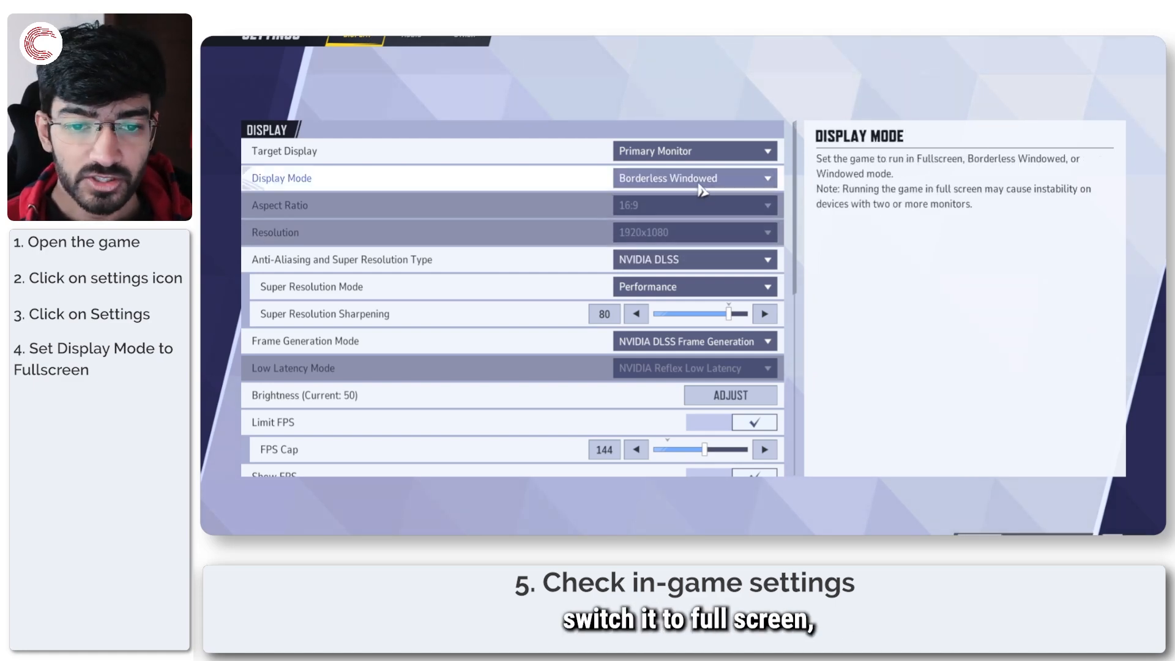
{"action": "mouse_move", "coordinate": [678, 286]}
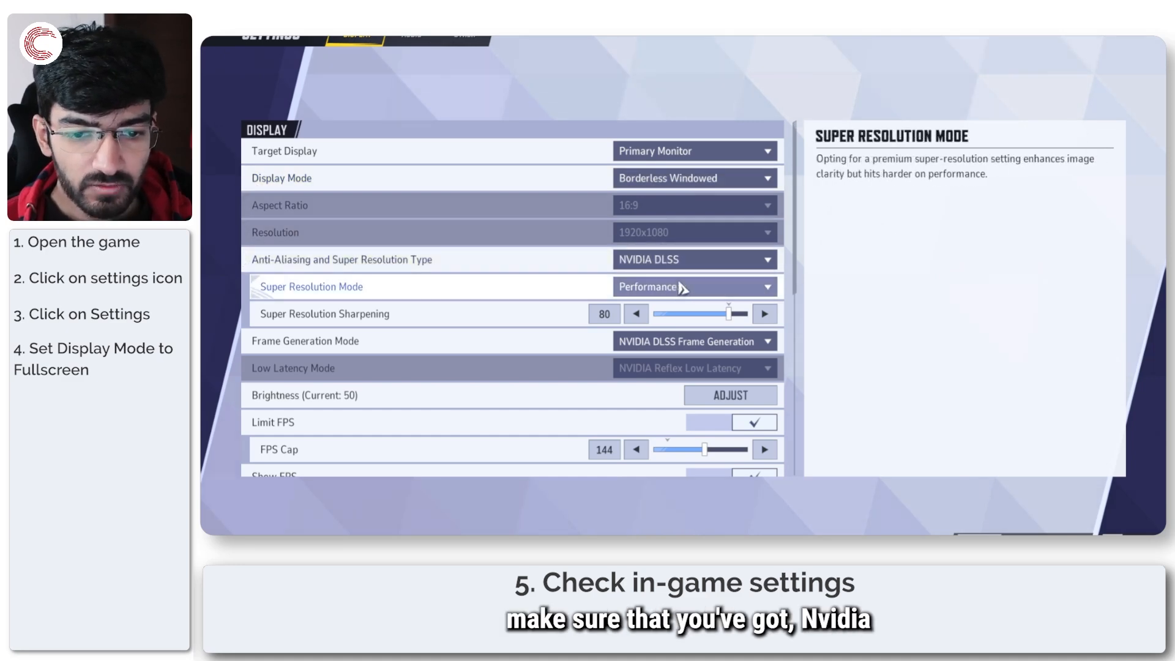
{"action": "left_click", "coordinate": [692, 260]}
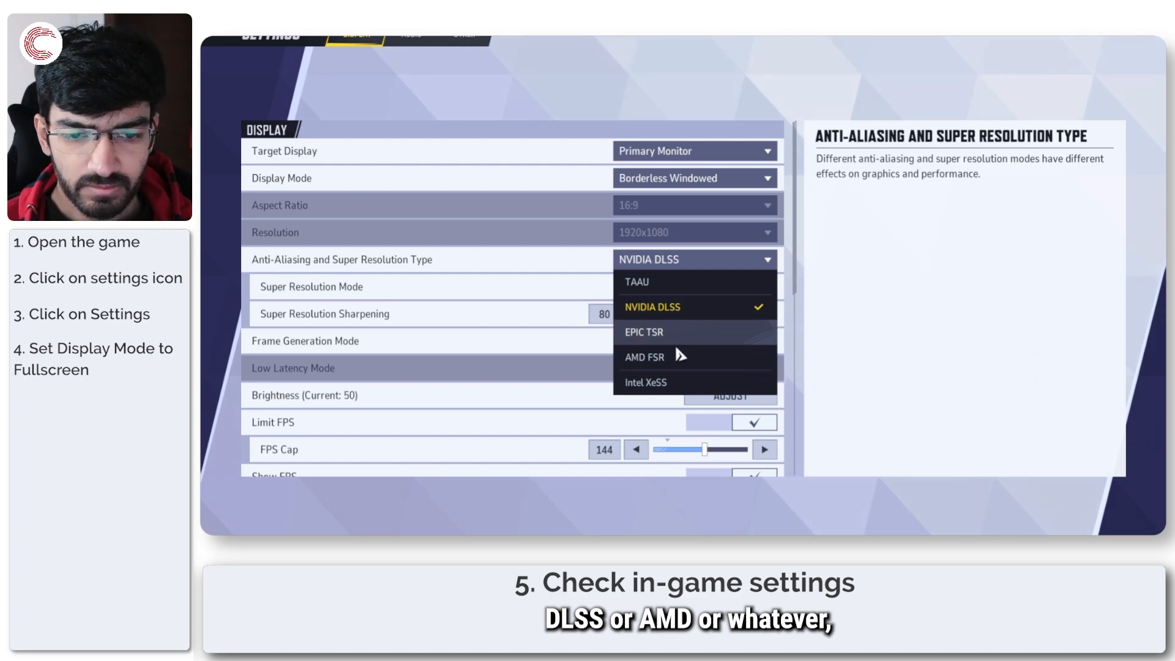
{"action": "left_click", "coordinate": [651, 307]}
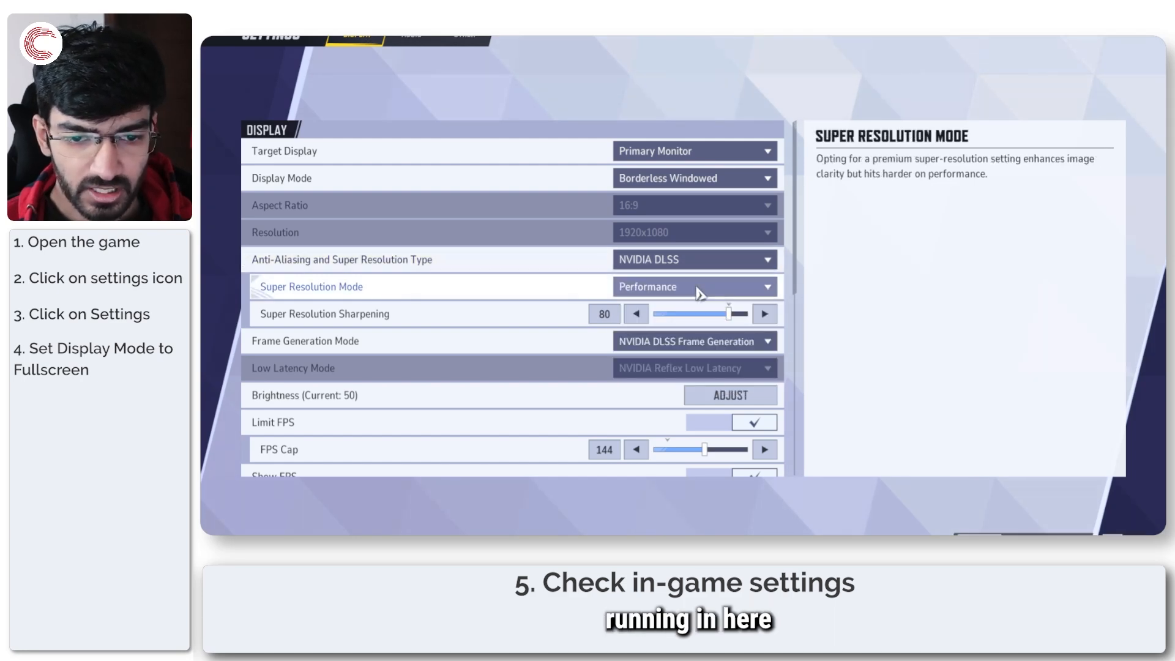
{"action": "left_click", "coordinate": [693, 286]}
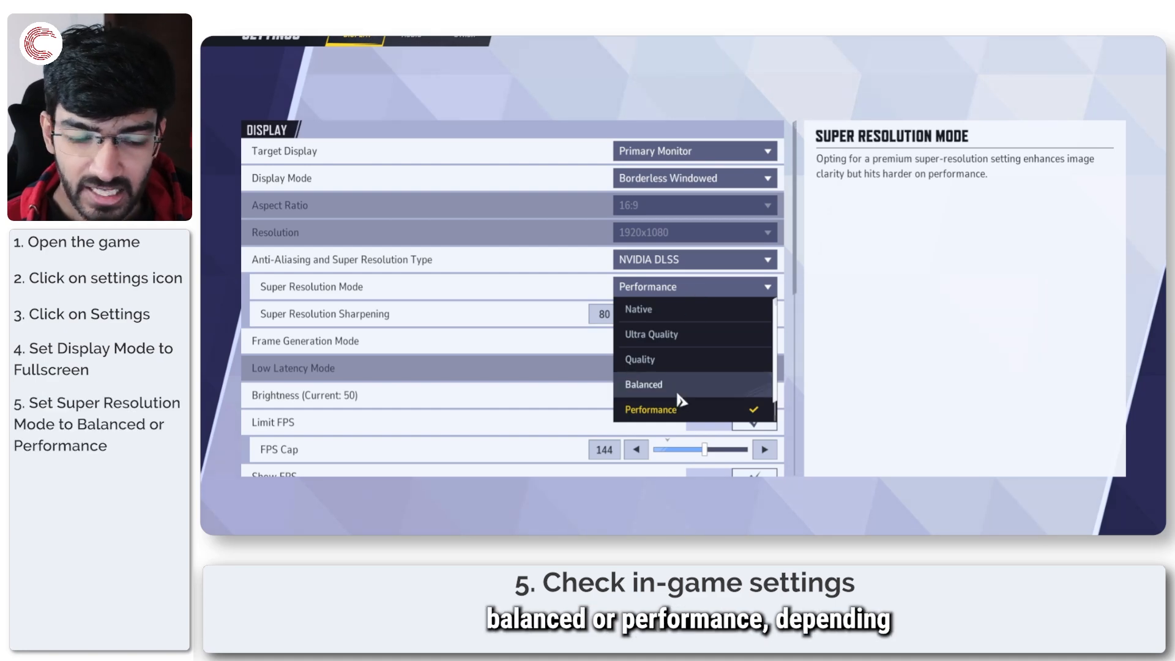
{"action": "mouse_move", "coordinate": [694, 291]}
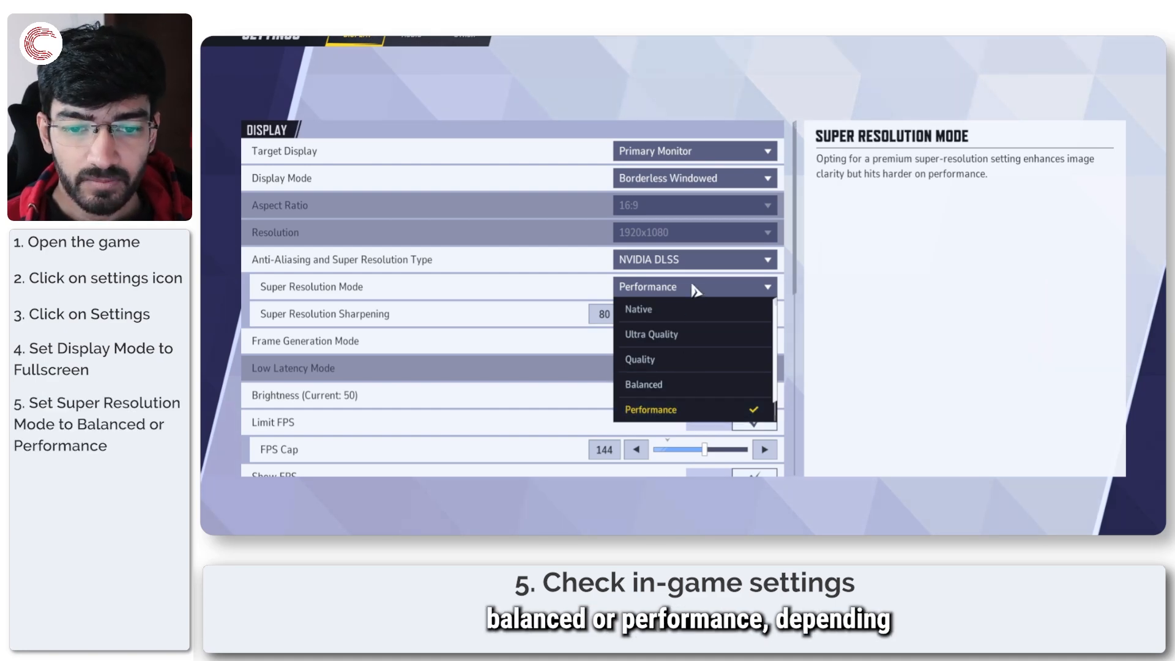
{"action": "left_click", "coordinate": [650, 409]}
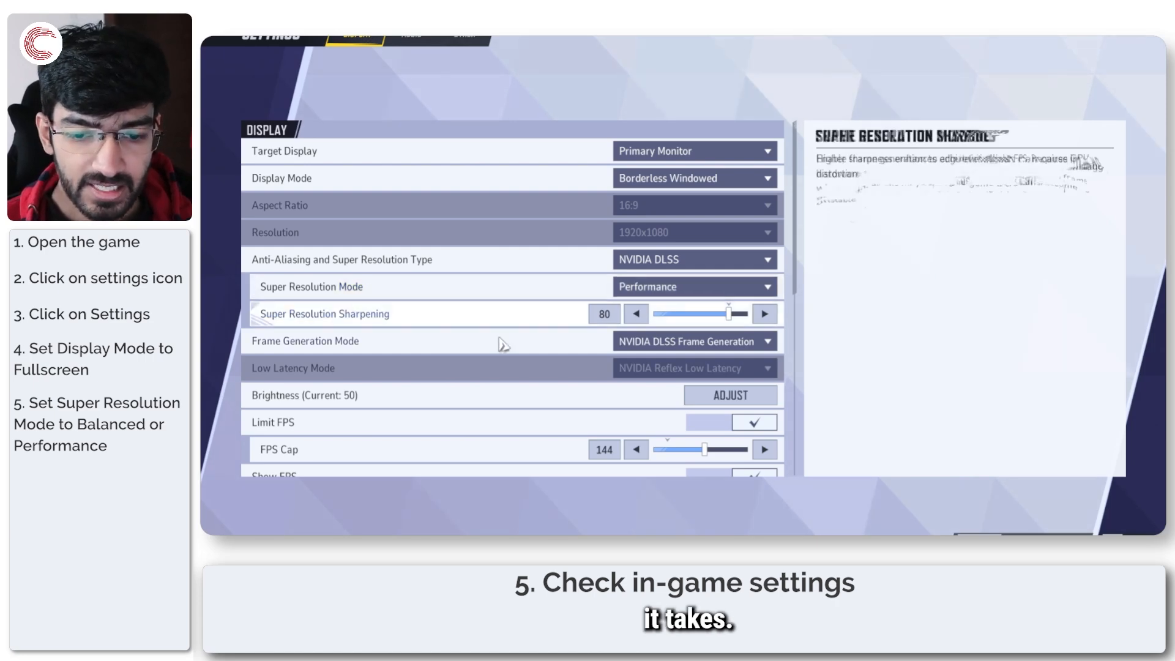
{"action": "scroll", "scroll_direction": "down", "scroll_amount": 3}
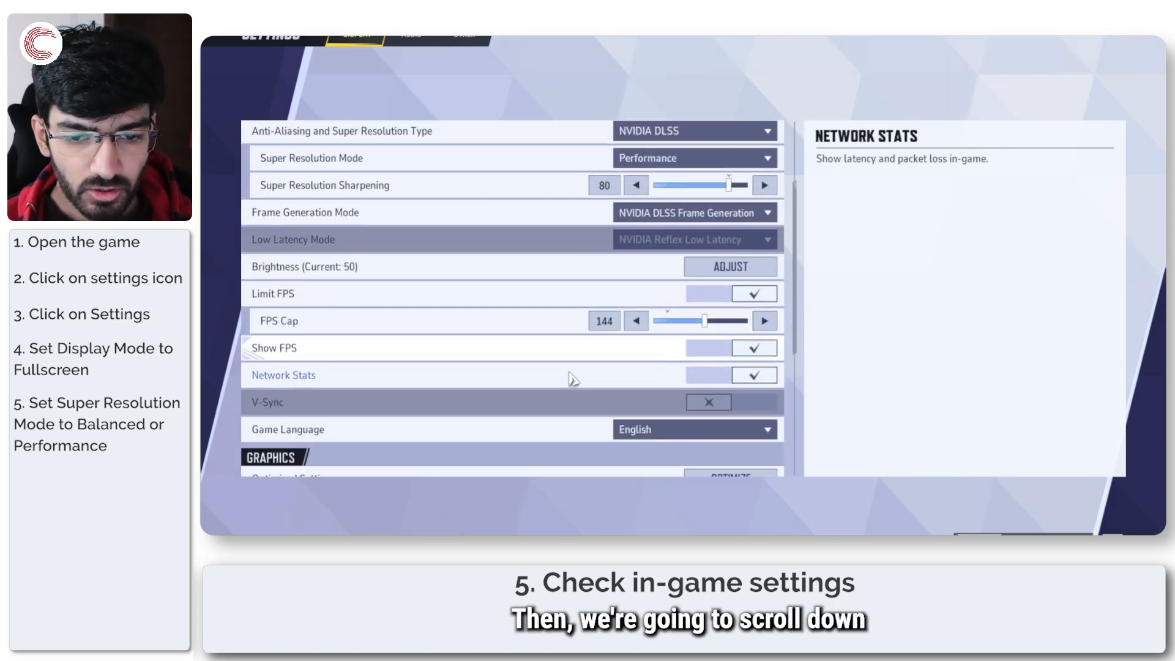
{"action": "scroll", "scroll_direction": "down", "scroll_amount": 3}
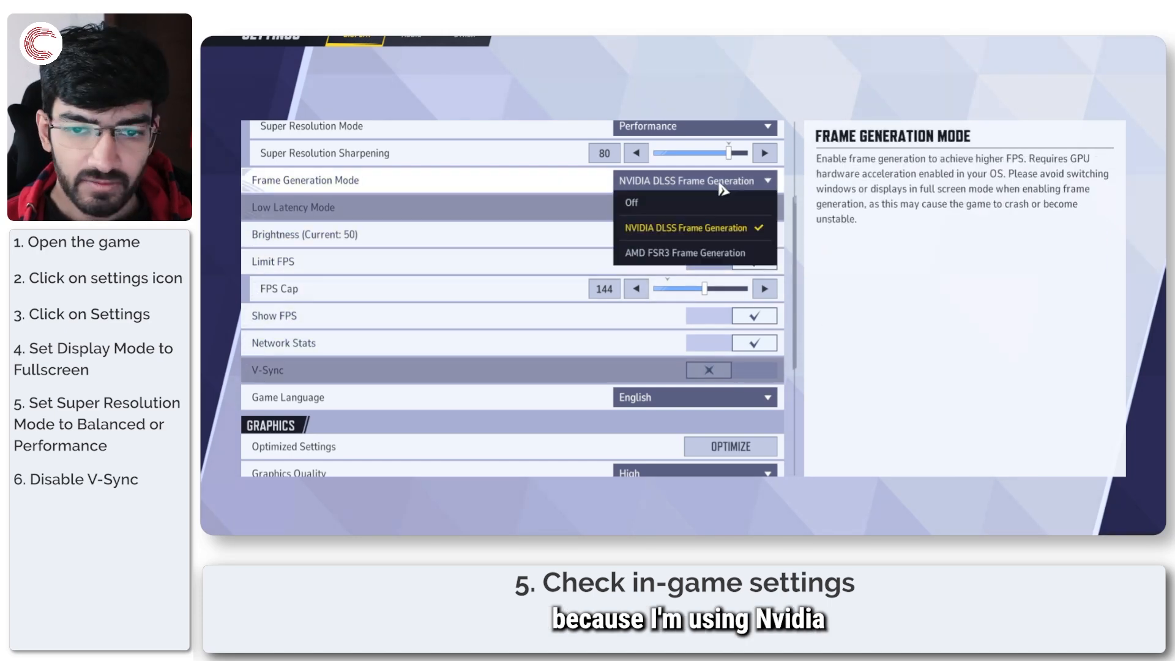
{"action": "left_click", "coordinate": [631, 203]}
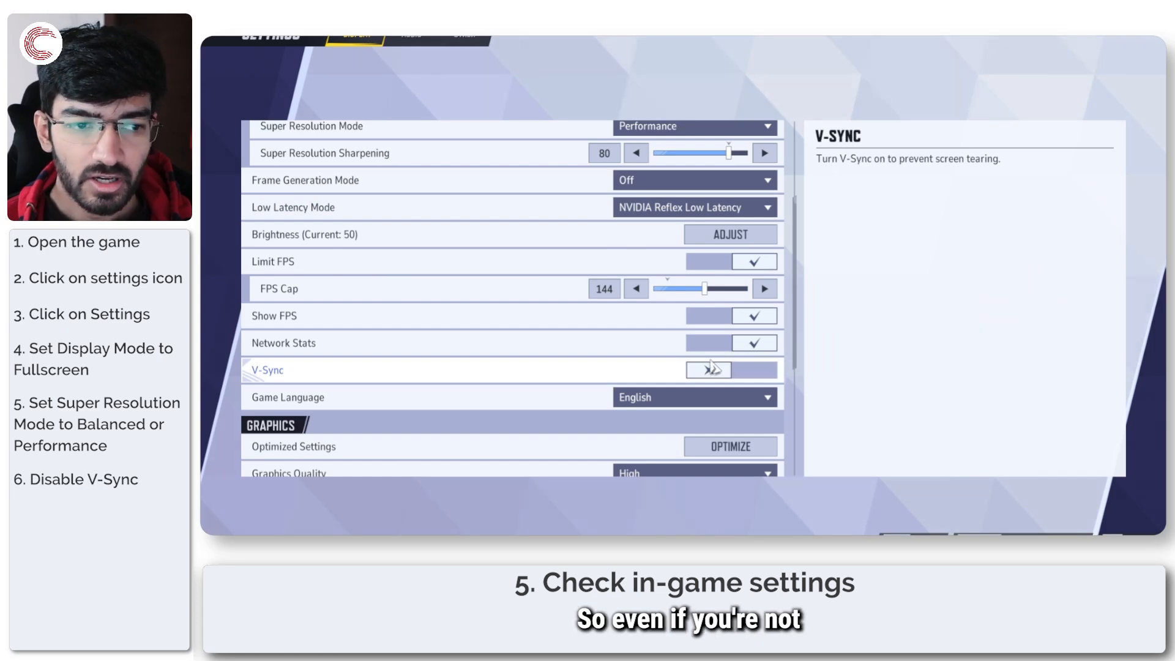
{"action": "left_click", "coordinate": [706, 369]}
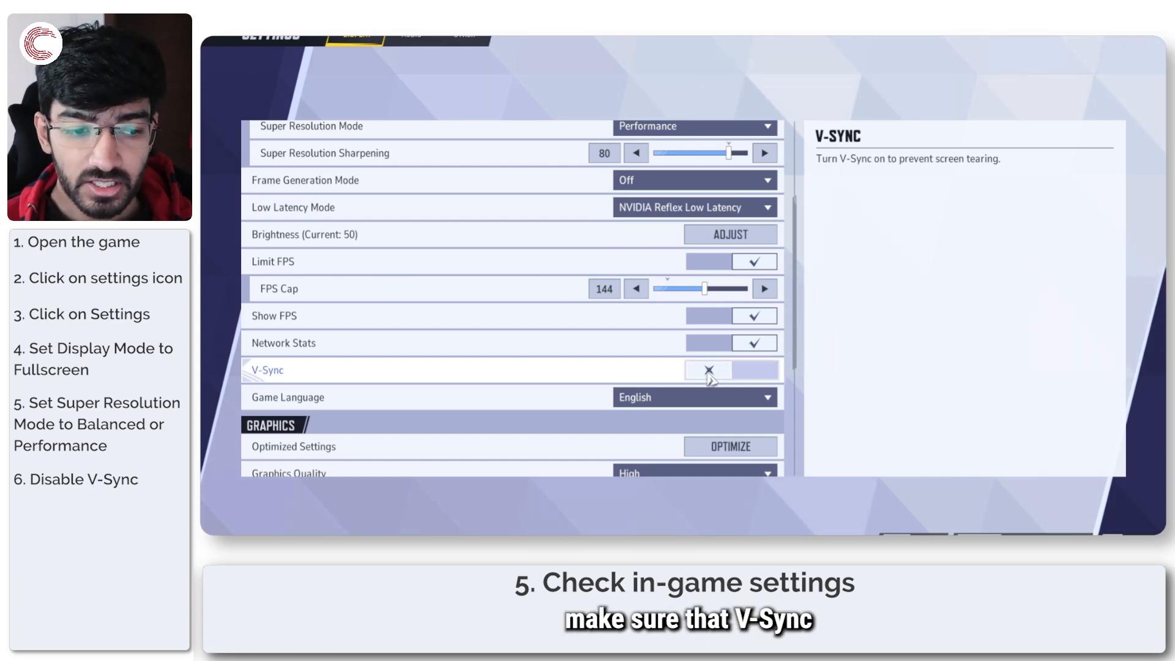
{"action": "left_click", "coordinate": [693, 179]}
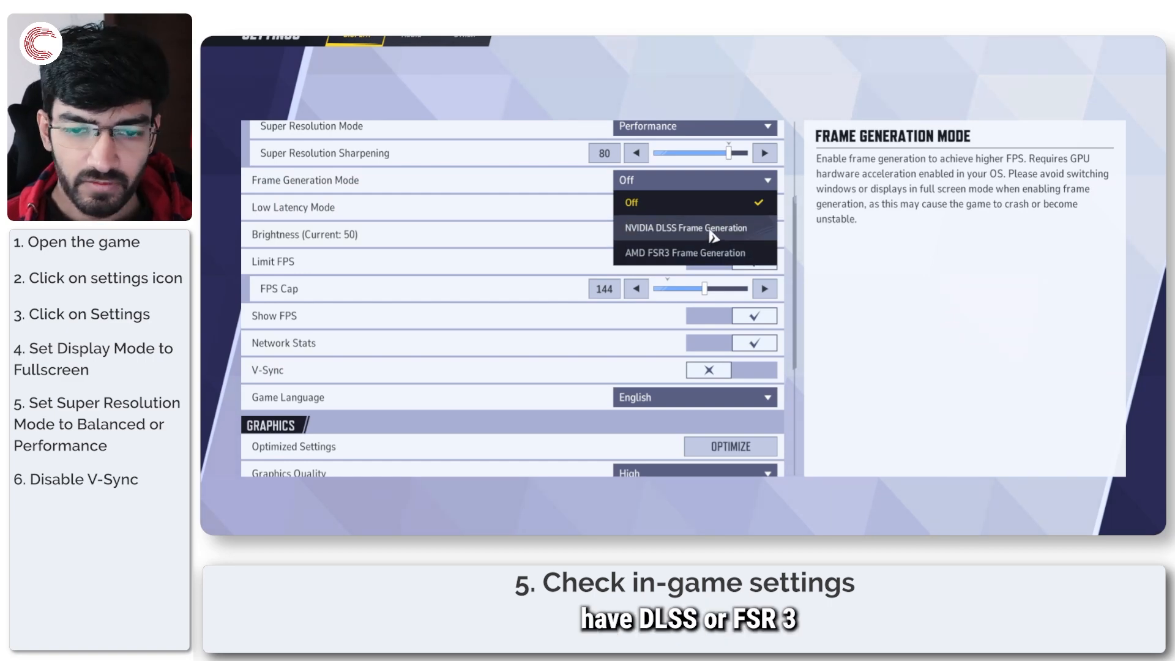
{"action": "left_click", "coordinate": [684, 227]}
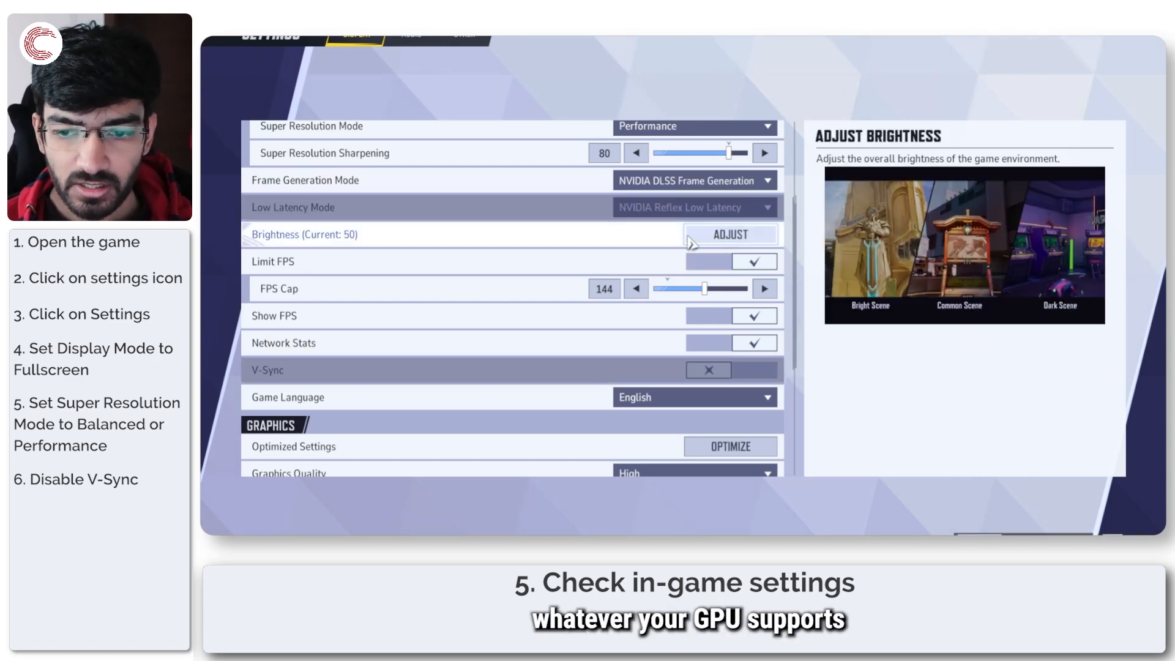
{"action": "mouse_move", "coordinate": [595, 229]}
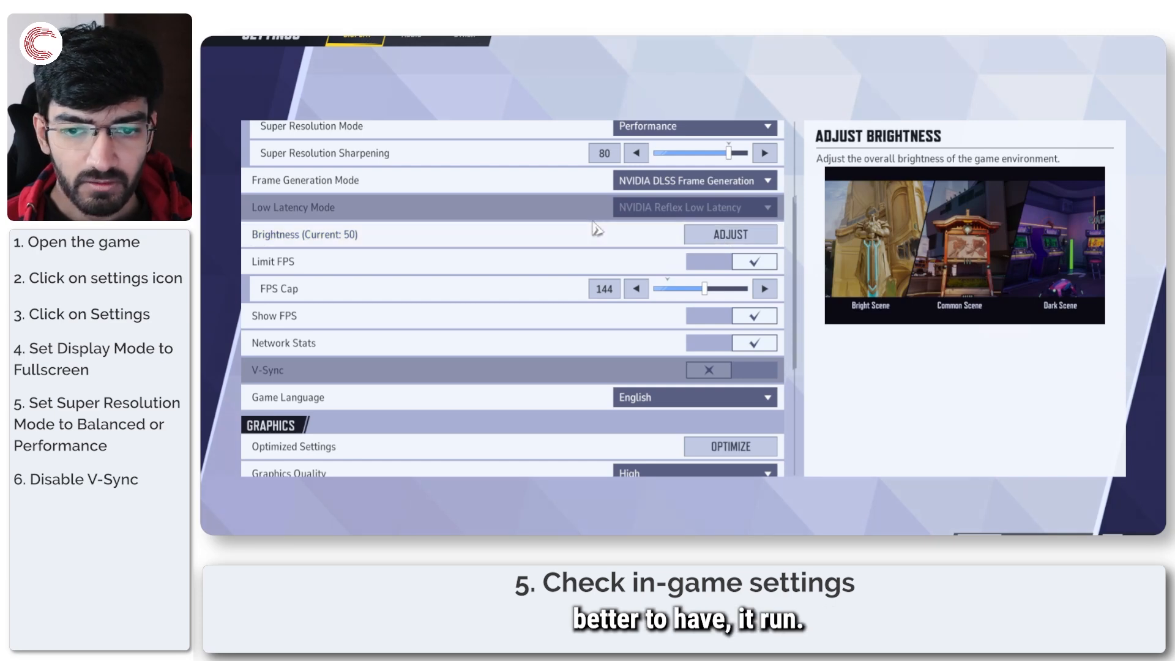
{"action": "scroll", "scroll_direction": "down", "scroll_amount": 3}
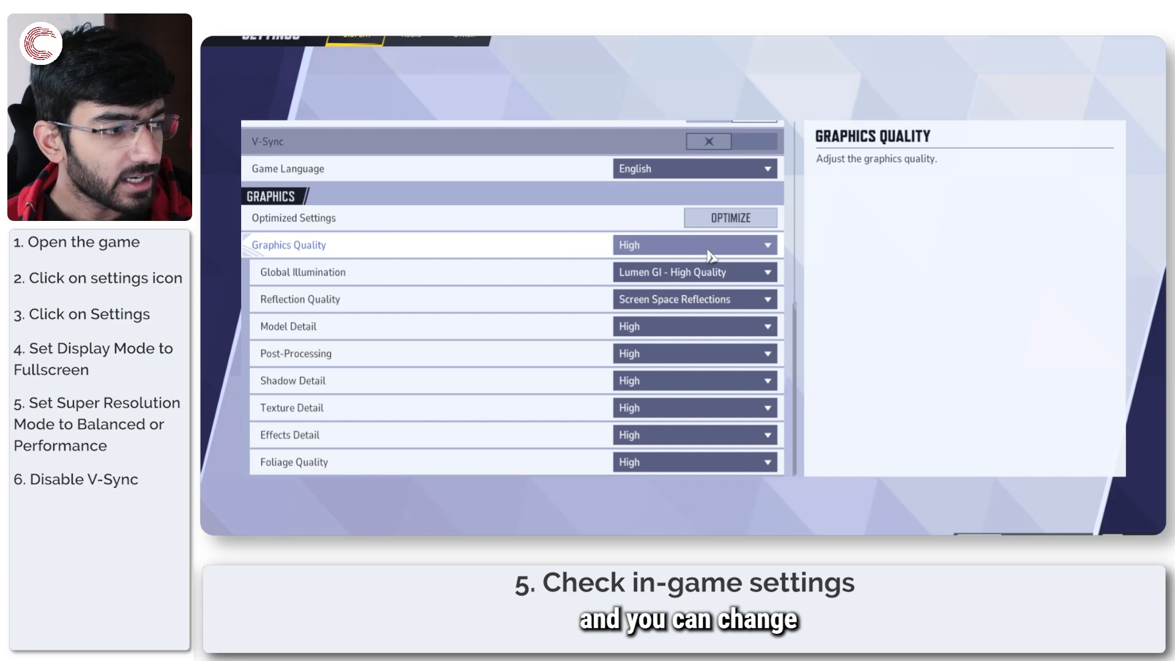
{"action": "left_click", "coordinate": [693, 244]}
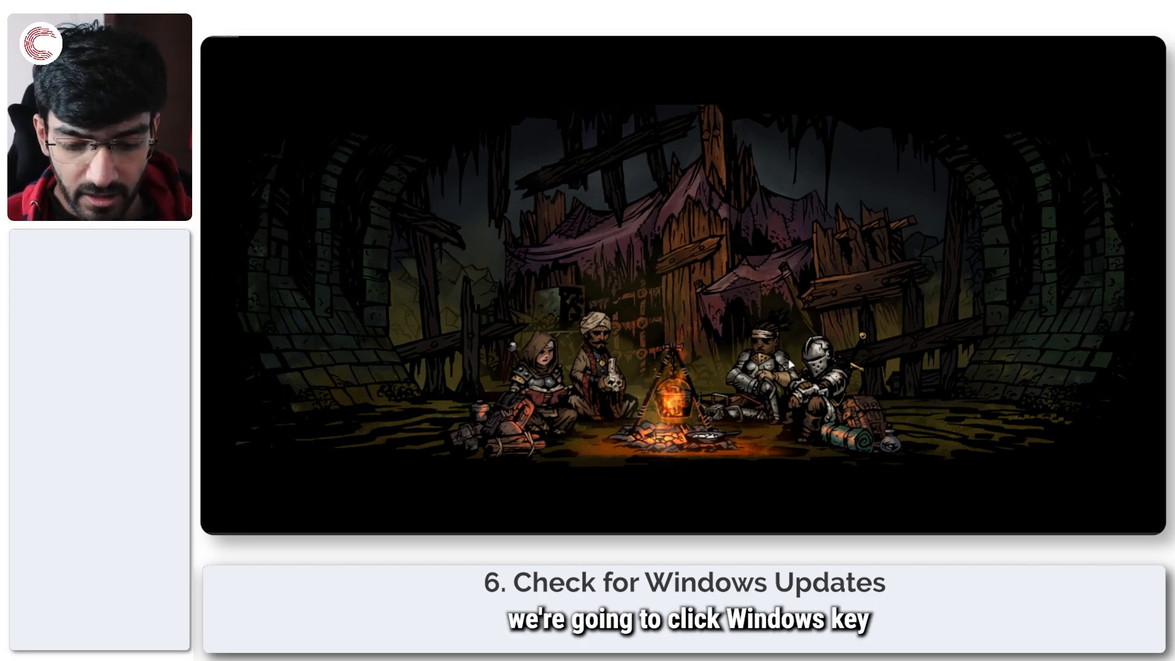
Open Windows Update in Settings with Win+I and run Check for updates.
{"action": "key", "text": "Win+i"}
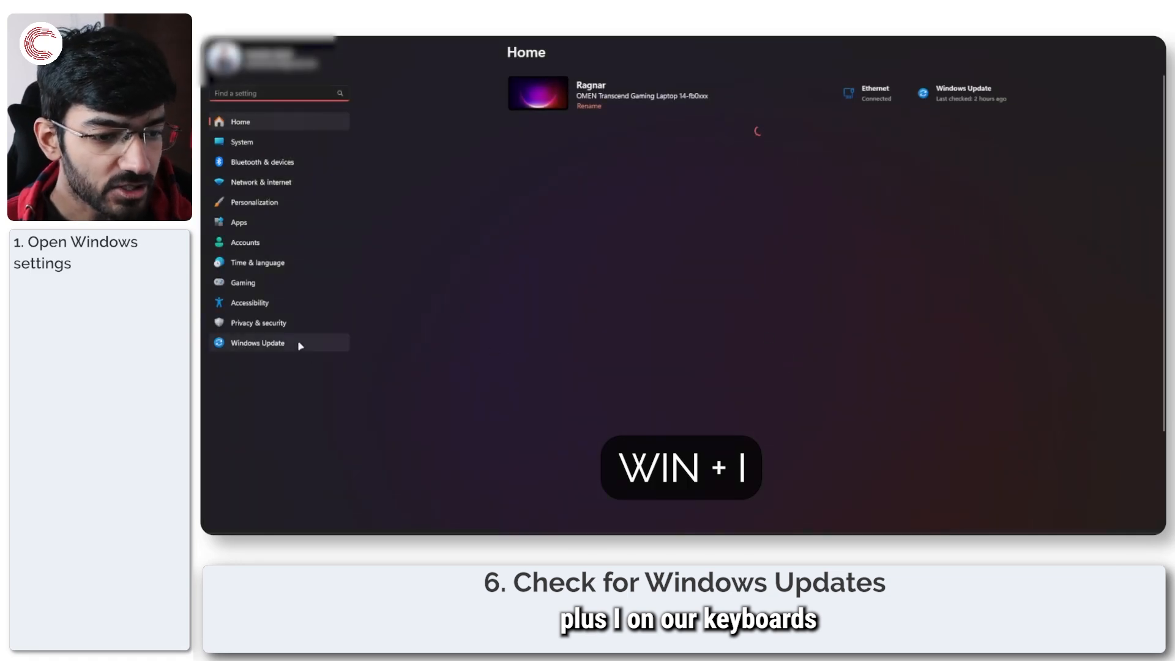
{"action": "left_click", "coordinate": [258, 343]}
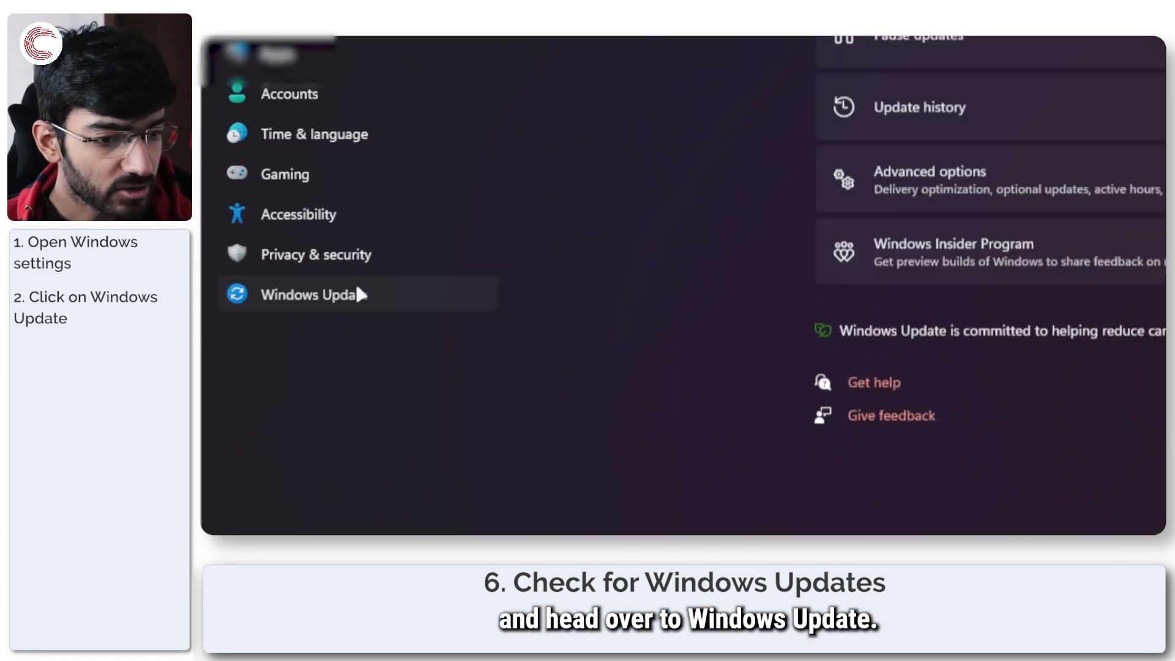
{"action": "left_click", "coordinate": [307, 295]}
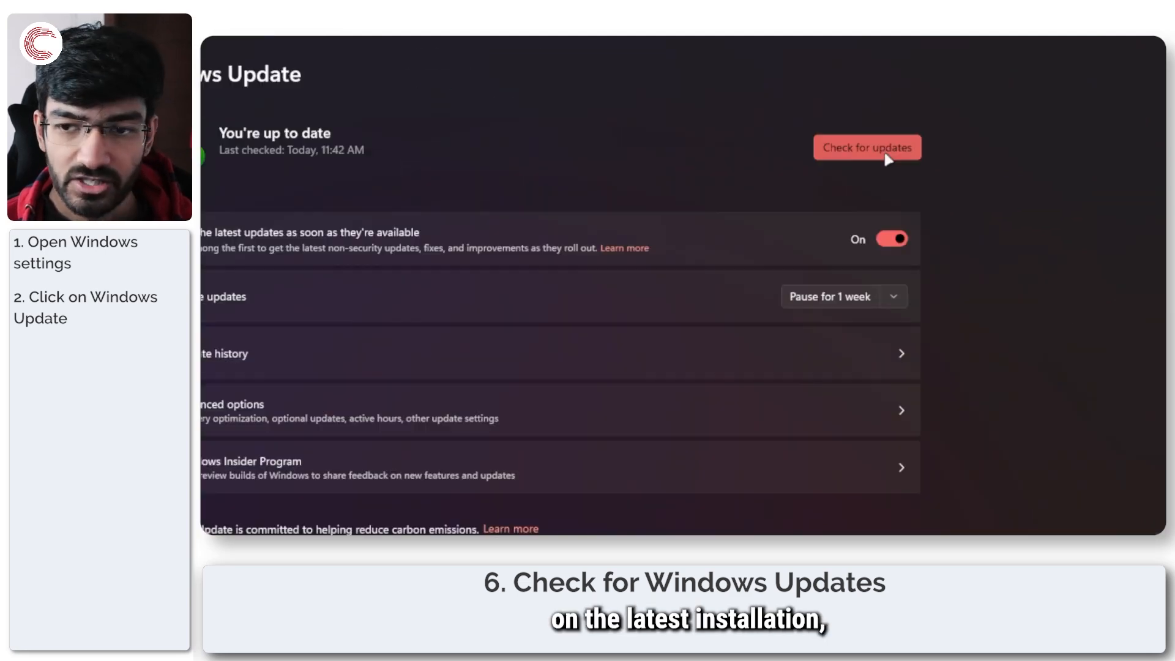
{"action": "left_click", "coordinate": [867, 147]}
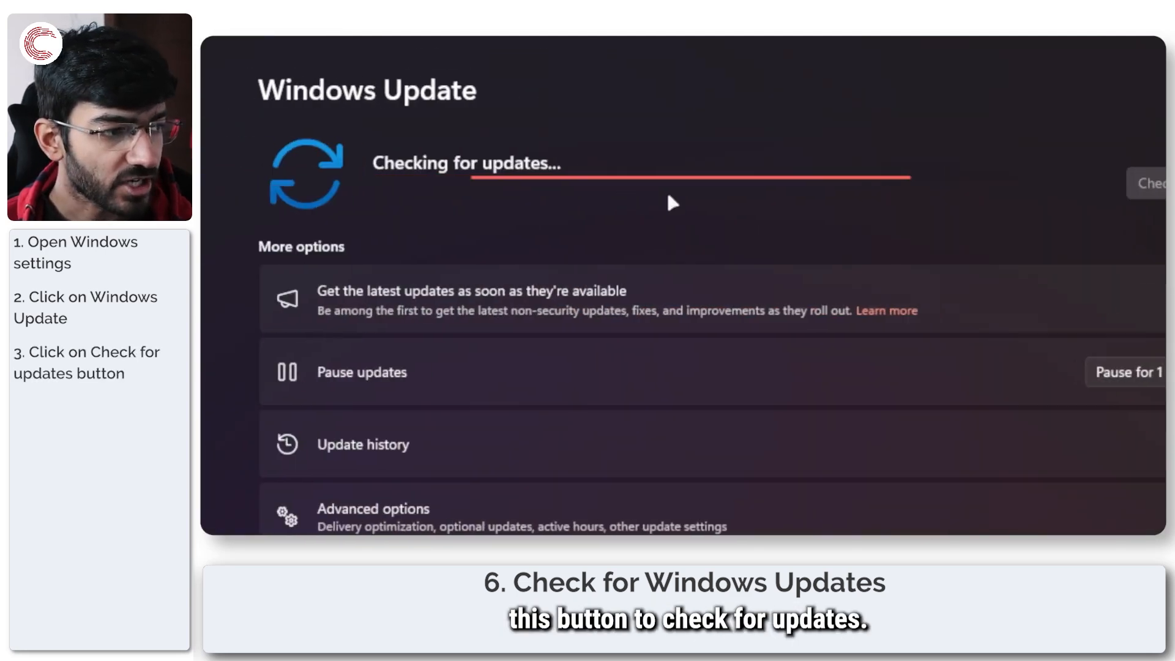